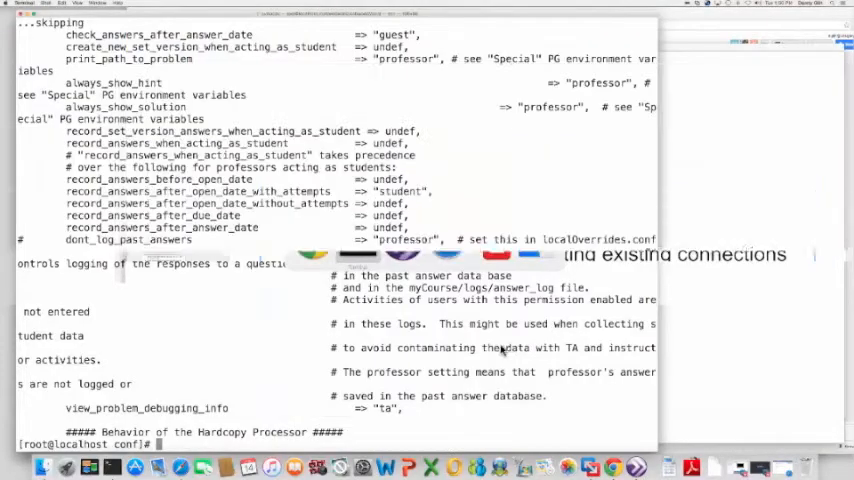
- Run 'service httpd status' to see Apache httpd reported active (running)
{"action": "type", "text": "service"}
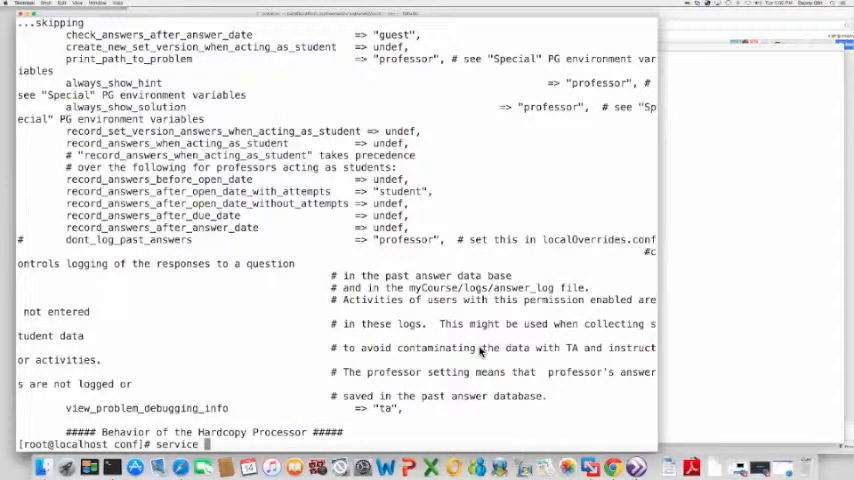
{"action": "type", "text": "httpd status"}
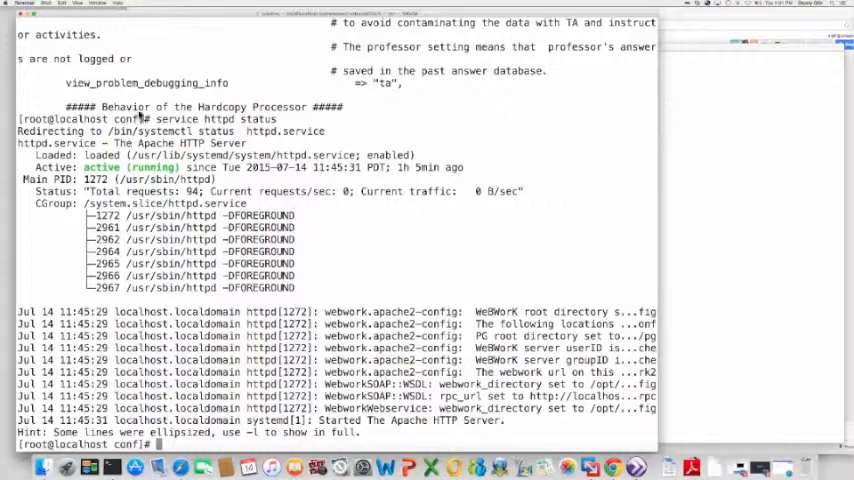
{"action": "double_click", "coordinate": [148, 132]}
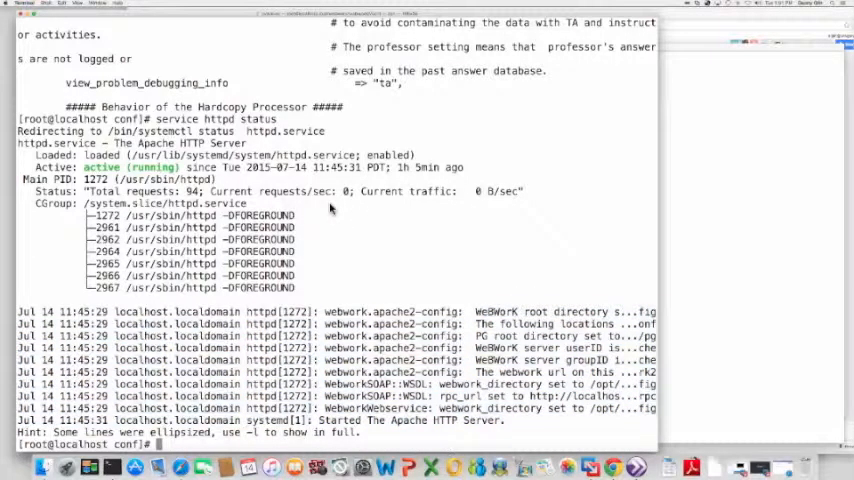
{"action": "mouse_move", "coordinate": [448, 272]}
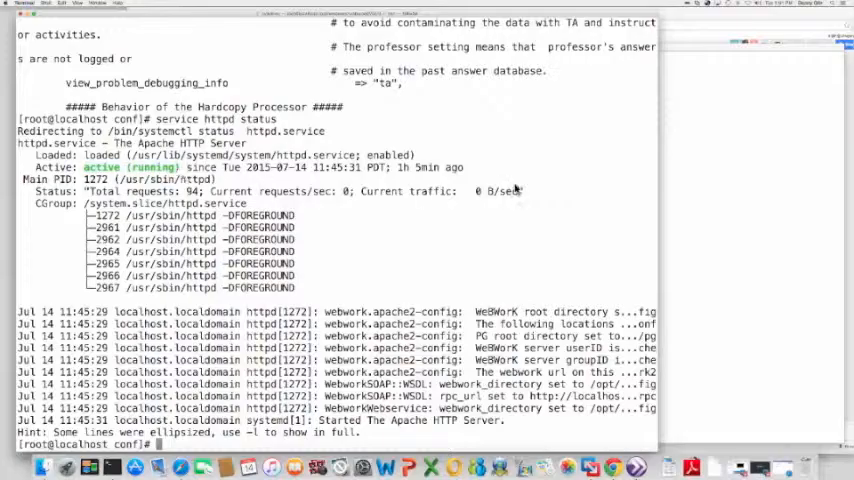
{"action": "mouse_move", "coordinate": [296, 212]}
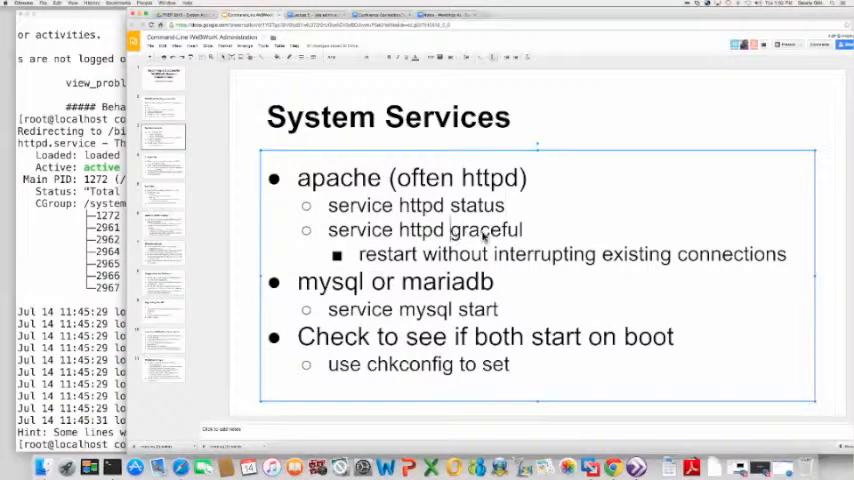
- Bring the Terminal window with the httpd status output back to the front
{"action": "double_click", "coordinate": [488, 230]}
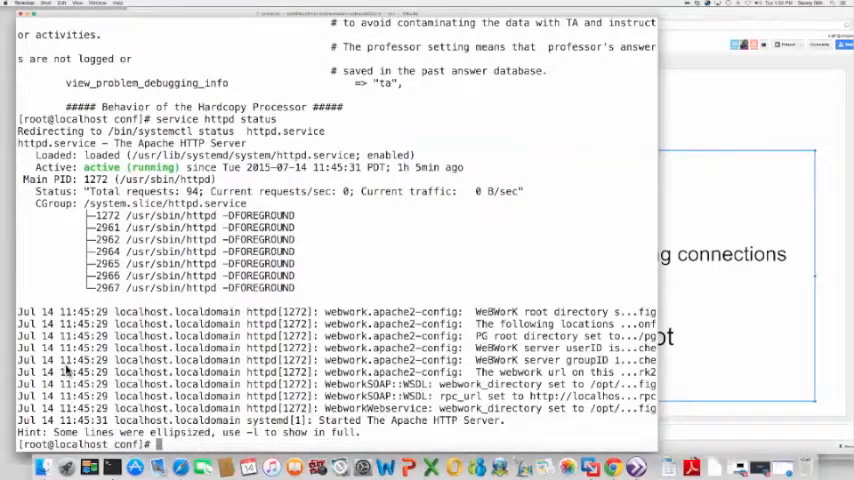
- Run 'service mariadb status', then enter 'service mariadb stop' at the prompt
{"action": "type", "text": "service mariadb status"}
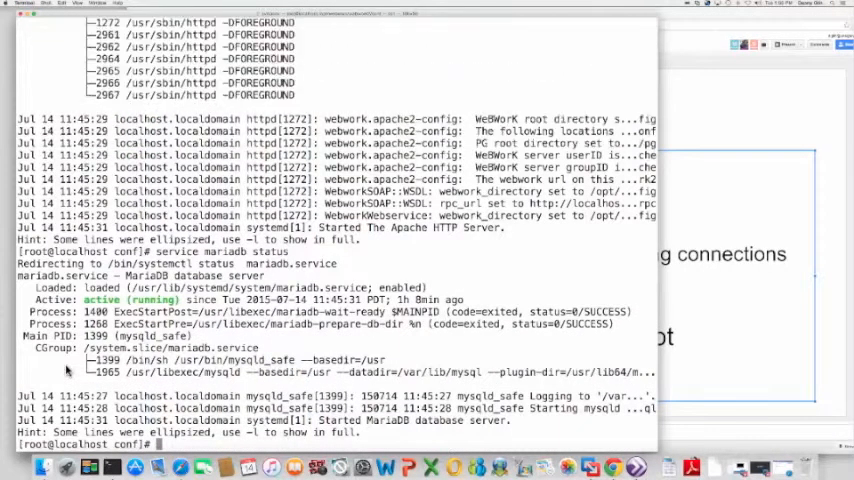
{"action": "mouse_move", "coordinate": [230, 444]}
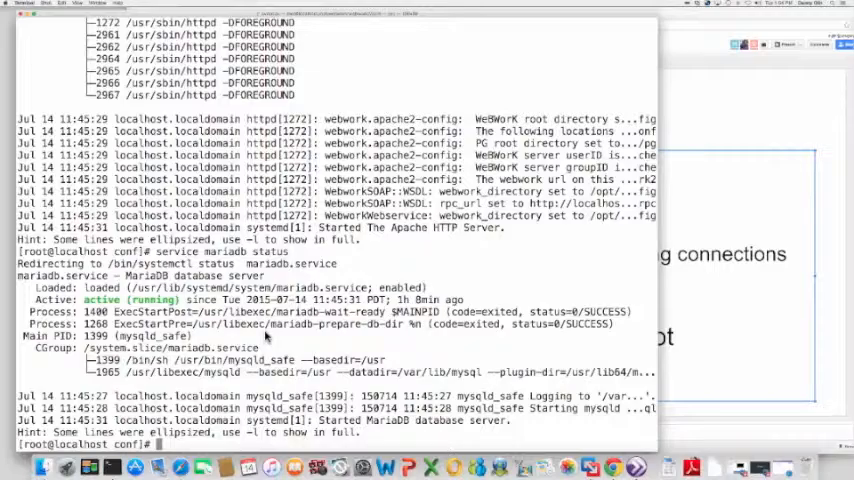
{"action": "mouse_move", "coordinate": [372, 332]}
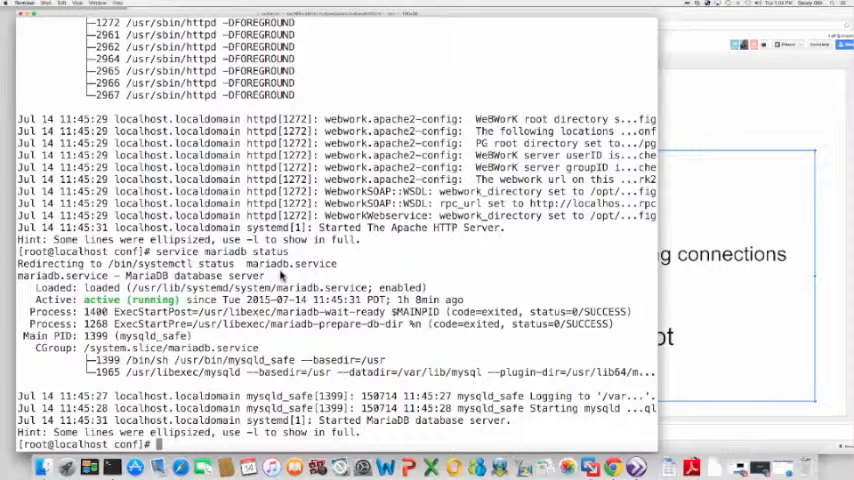
{"action": "type", "text": "service m"}
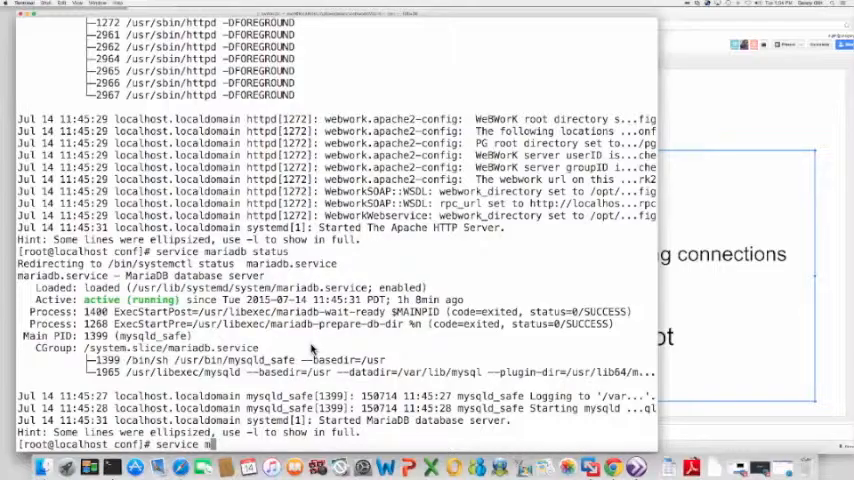
{"action": "type", "text": "ariadb"}
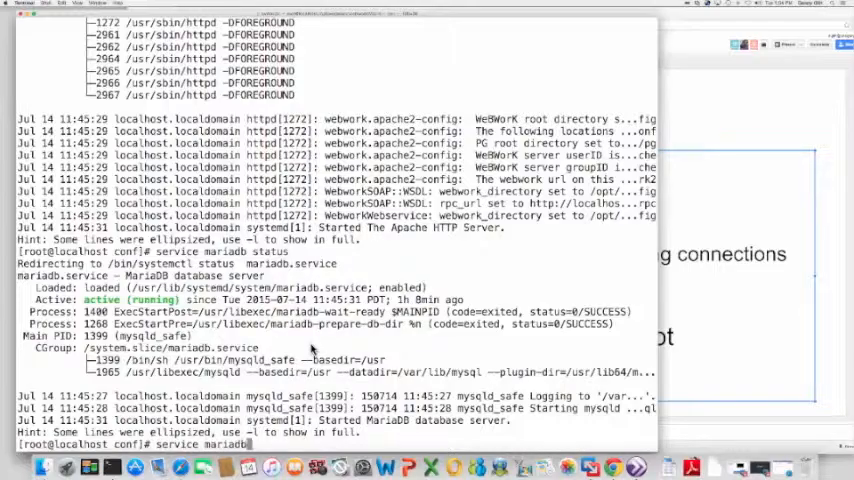
{"action": "type", "text": "stop"}
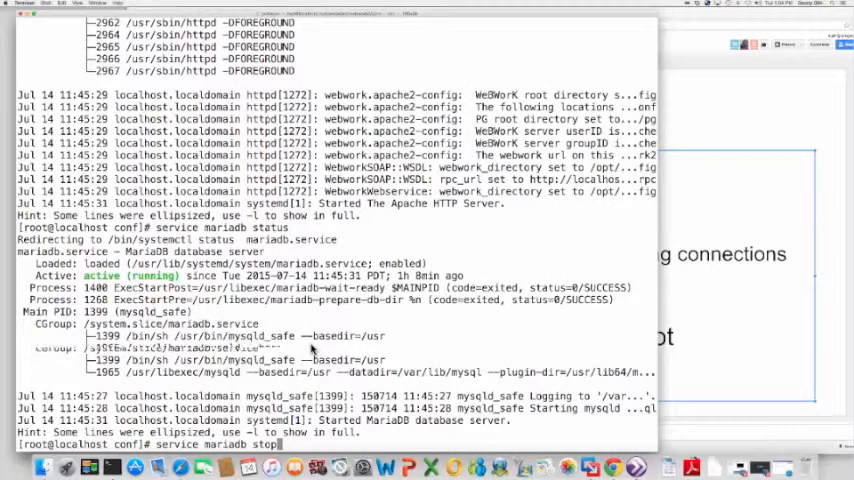
- Stop MariaDB, then open testcourse in WeBWorK to hit the database connection error
{"action": "key", "text": "Return"}
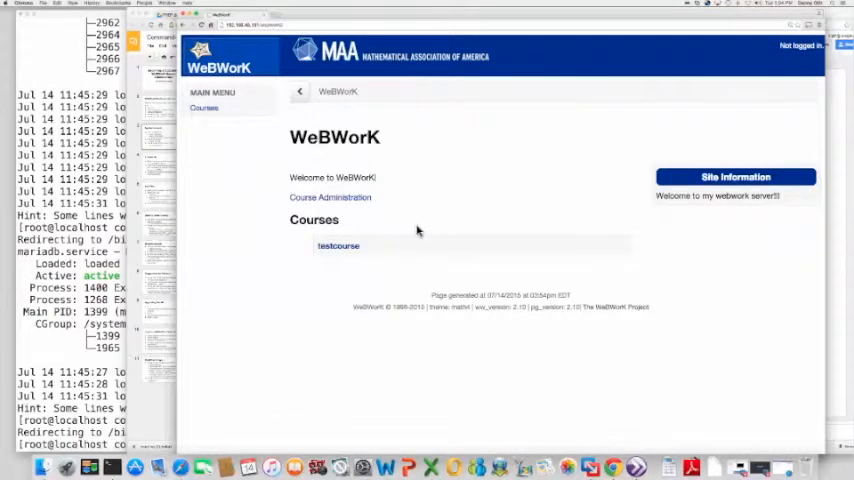
{"action": "mouse_move", "coordinate": [392, 236]}
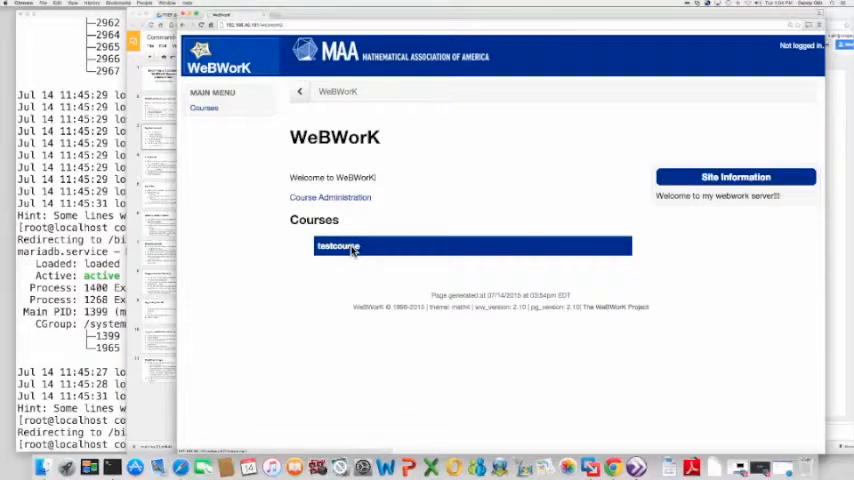
{"action": "left_click", "coordinate": [336, 246]}
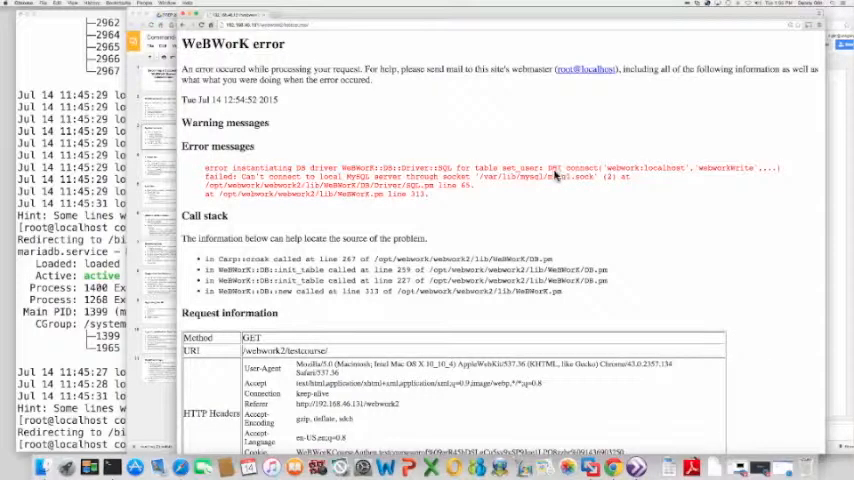
- Bring Terminal forward showing 'service mariadb status' as inactive (dead)
{"action": "double_click", "coordinate": [576, 168]}
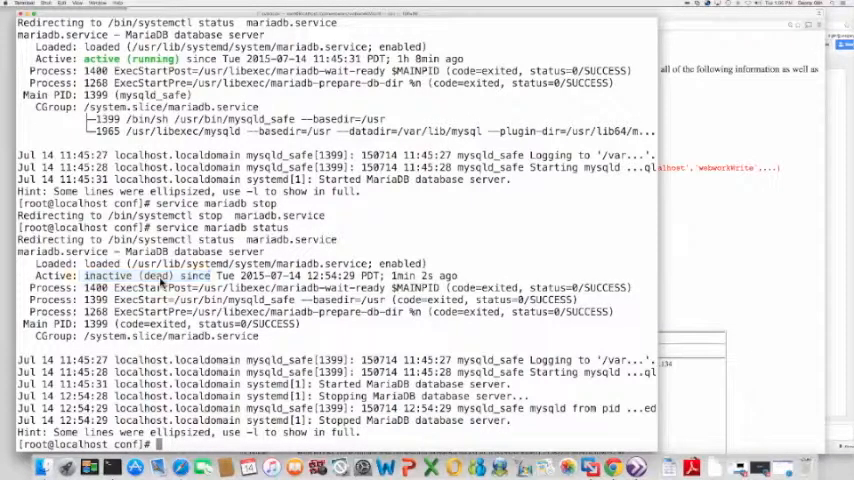
- Run 'service mariadb start' and 'service mariadb status' to see it active (running)
{"action": "type", "text": "service mariadb stat"}
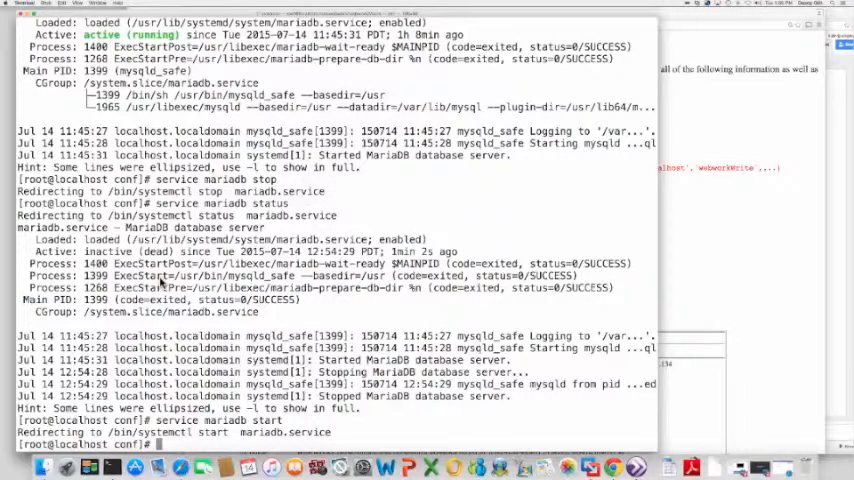
{"action": "type", "text": "service mariadb status"}
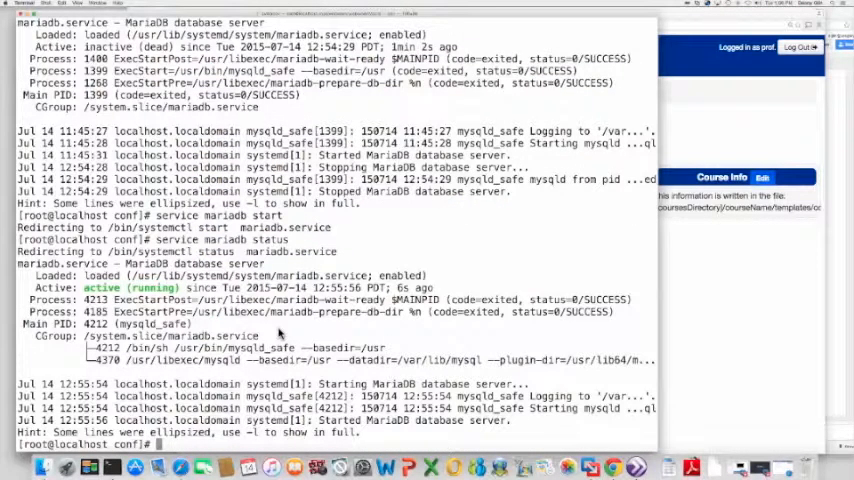
{"action": "mouse_move", "coordinate": [796, 328]}
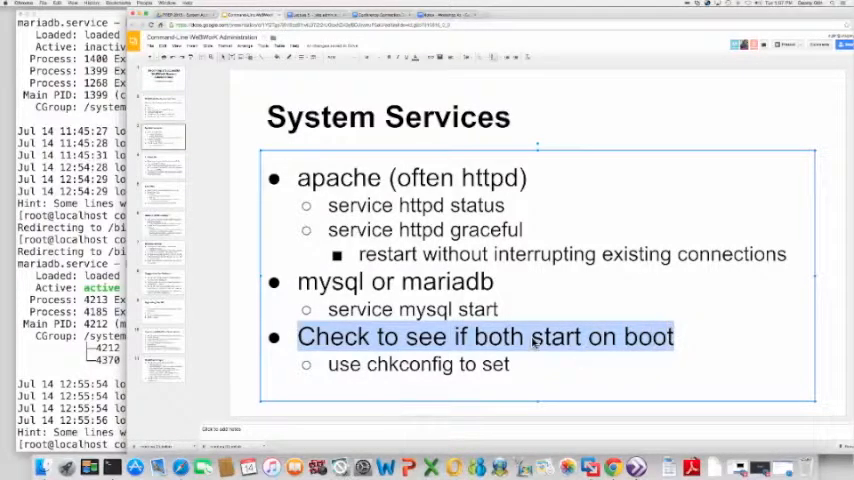
{"action": "left_click", "coordinate": [252, 350]}
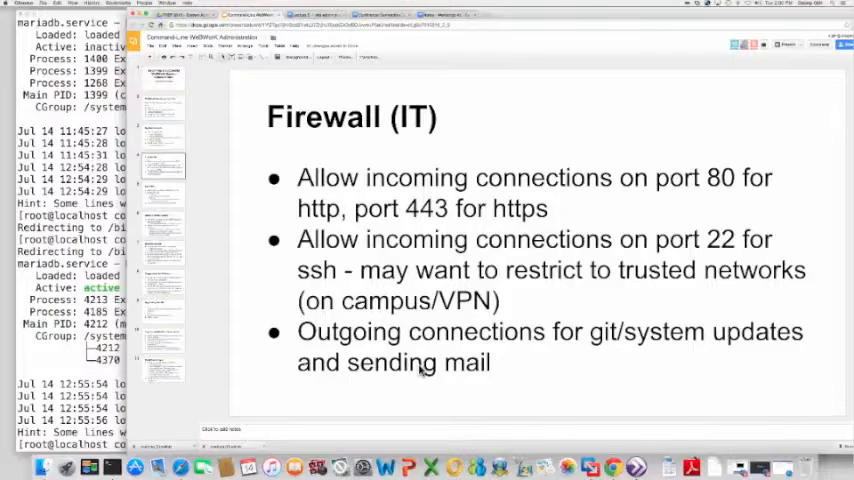
{"action": "mouse_move", "coordinate": [564, 364]}
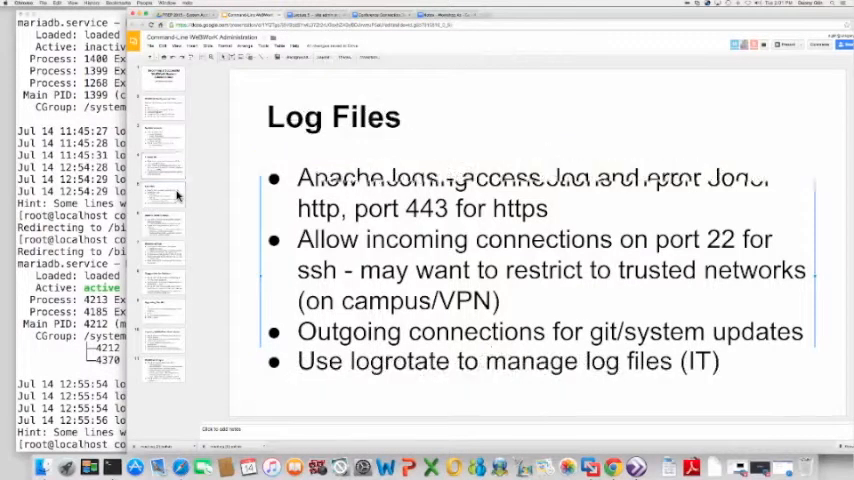
- Highlight access_log and error_log on the Log Files slide, then bring Terminal forward
{"action": "left_click", "coordinate": [164, 196]}
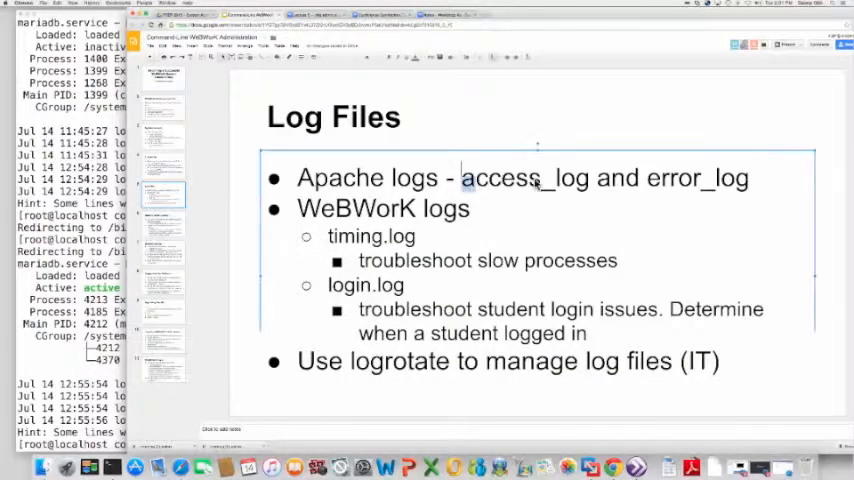
{"action": "double_click", "coordinate": [524, 178]}
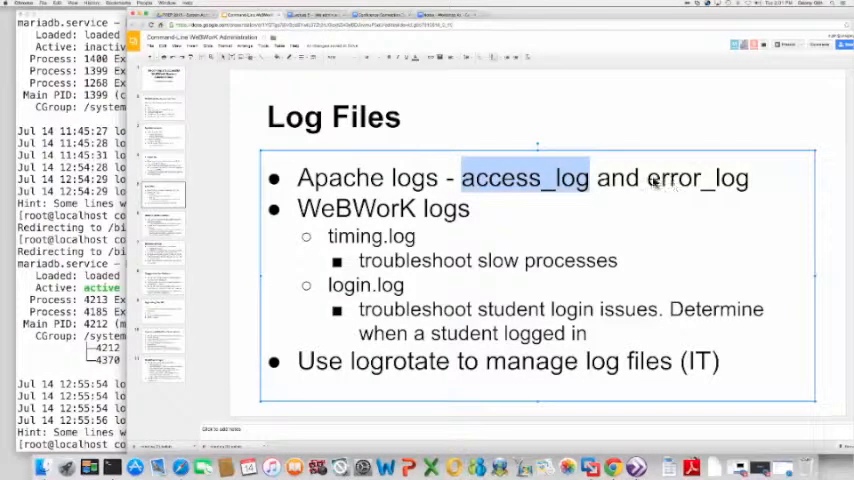
{"action": "double_click", "coordinate": [696, 178]}
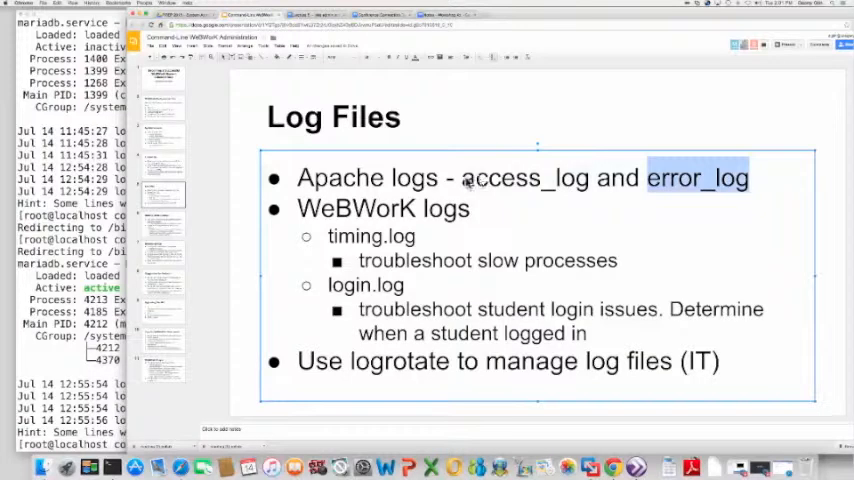
{"action": "double_click", "coordinate": [524, 178]}
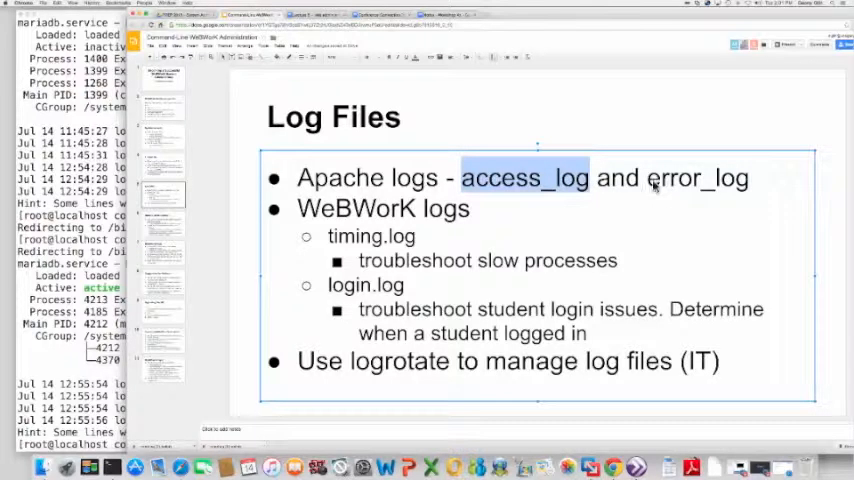
{"action": "double_click", "coordinate": [696, 178]}
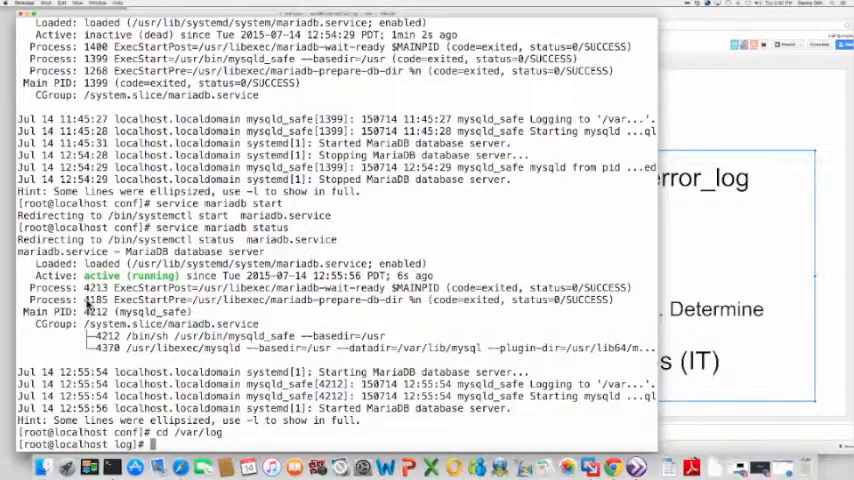
- Enter the httpd log folder with 'cd httpd', list access_log and error_log, and begin 'more'
{"action": "type", "text": "cd"}
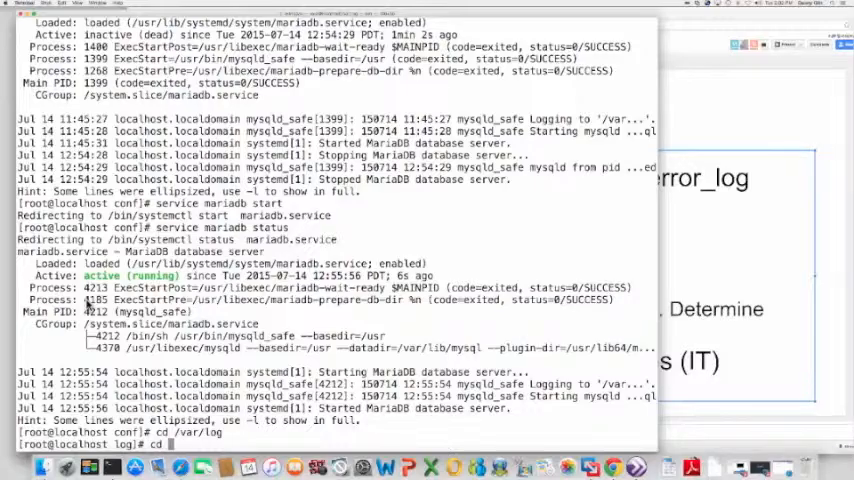
{"action": "type", "text": "http"}
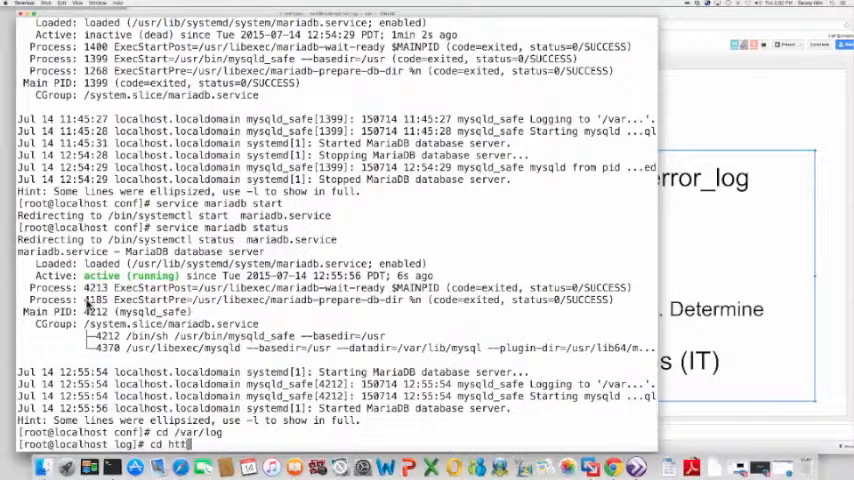
{"action": "type", "text": "pd"}
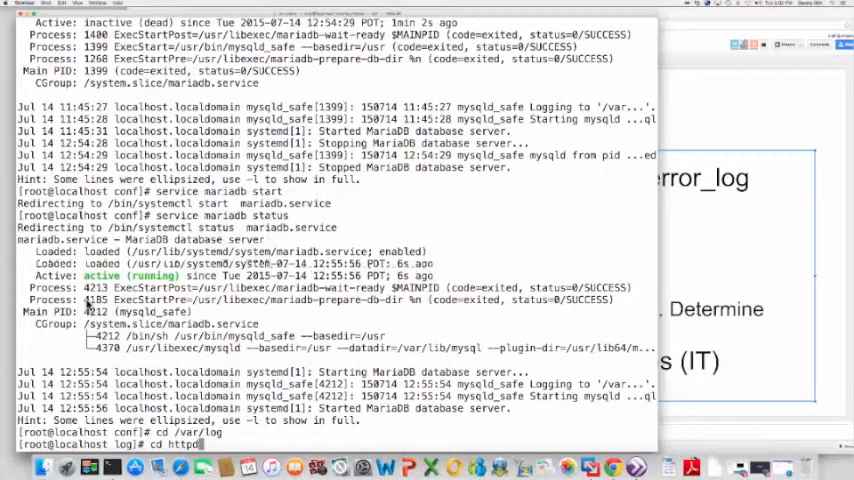
{"action": "key", "text": "Return"}
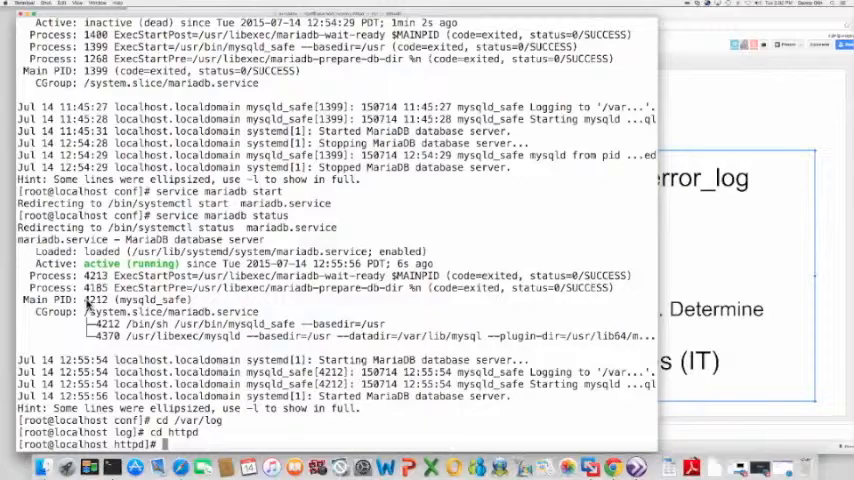
{"action": "type", "text": "ls"}
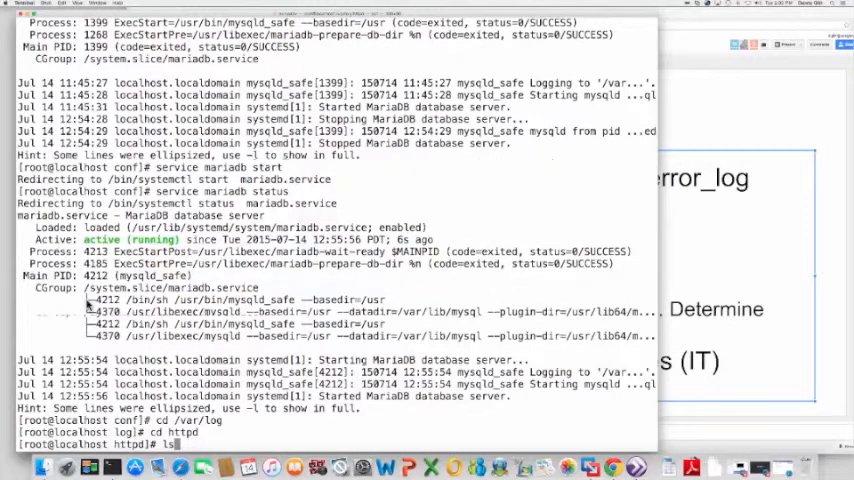
{"action": "key", "text": "Return"}
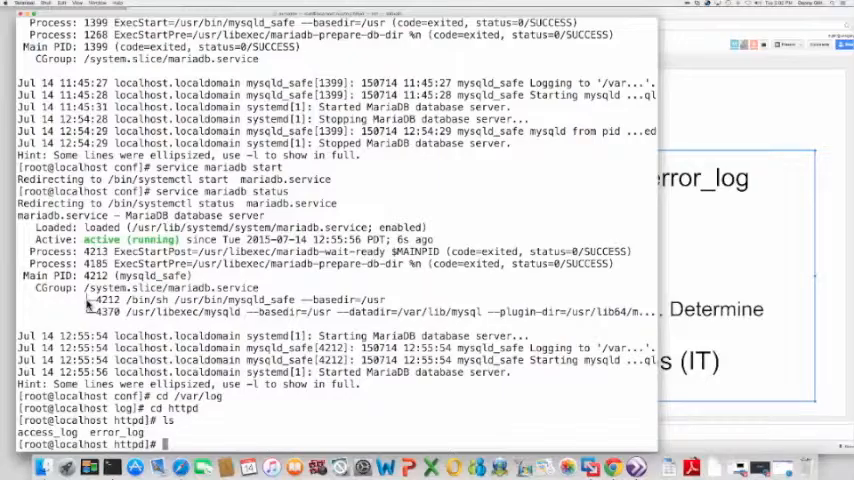
{"action": "type", "text": "more"}
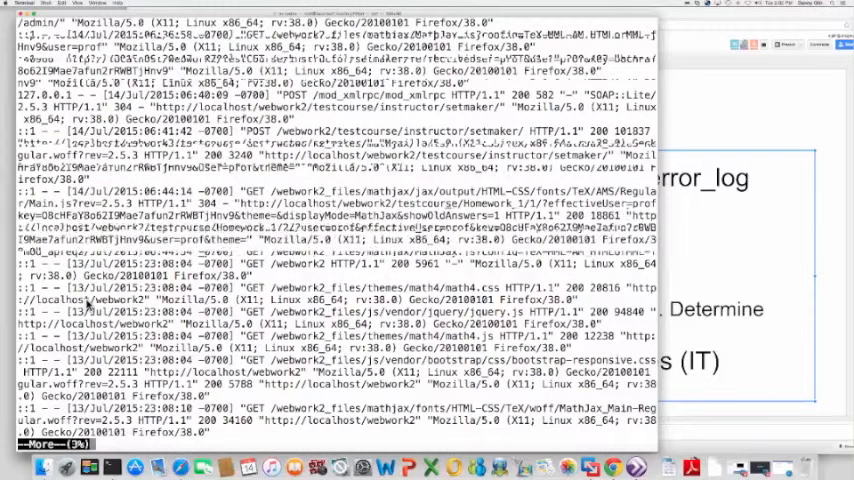
- Page down through access_log to the later testcourse requests from a Mac browser
{"action": "scroll", "scroll_direction": "down", "scroll_amount": 3}
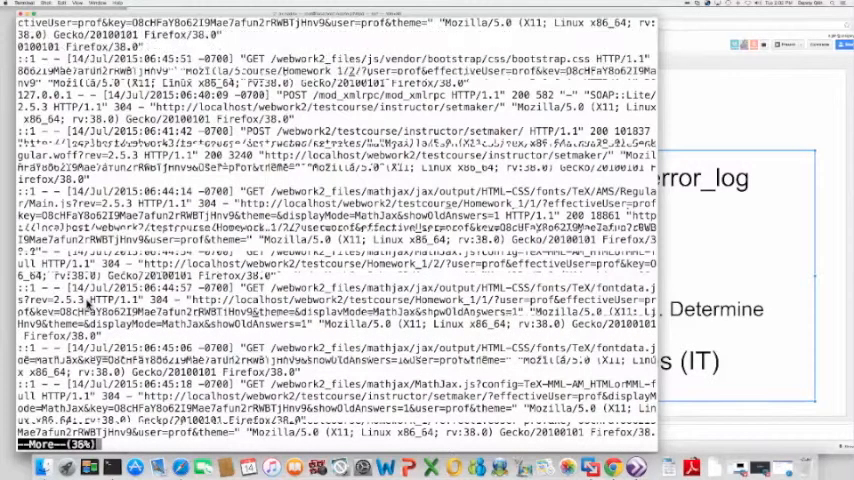
{"action": "scroll", "scroll_direction": "down", "scroll_amount": 3}
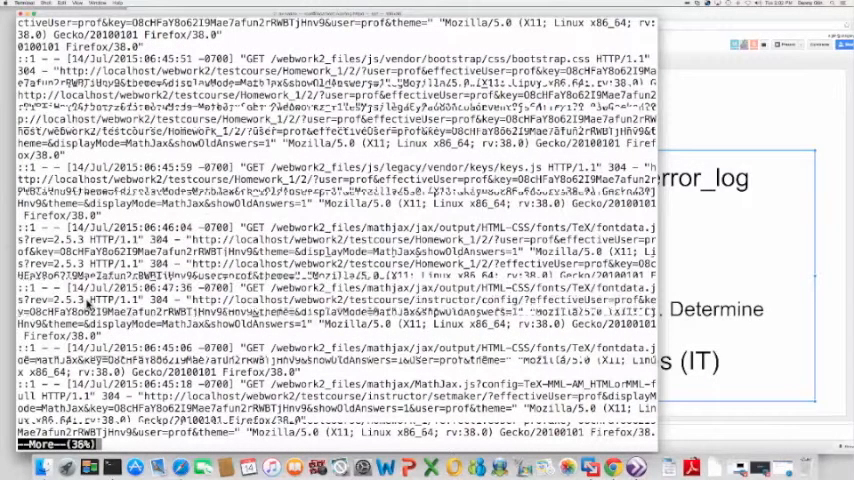
{"action": "scroll", "scroll_direction": "down", "scroll_amount": 3}
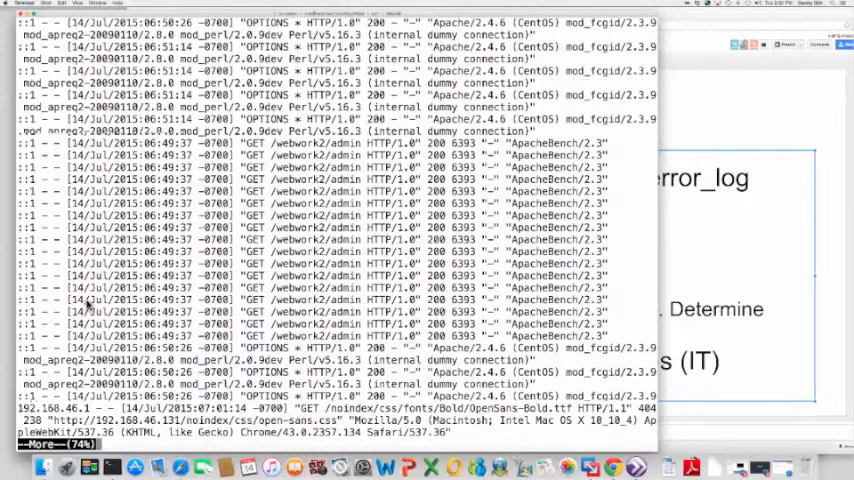
{"action": "scroll", "scroll_direction": "down", "scroll_amount": 3}
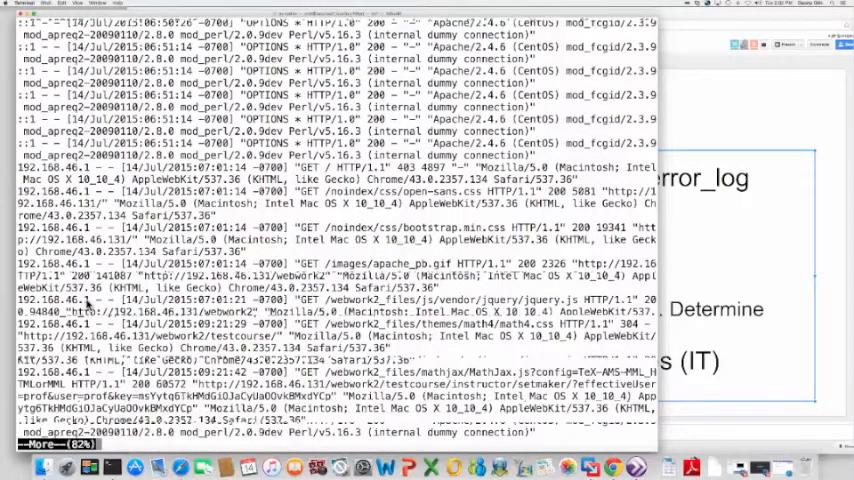
{"action": "scroll", "scroll_direction": "down", "scroll_amount": 3}
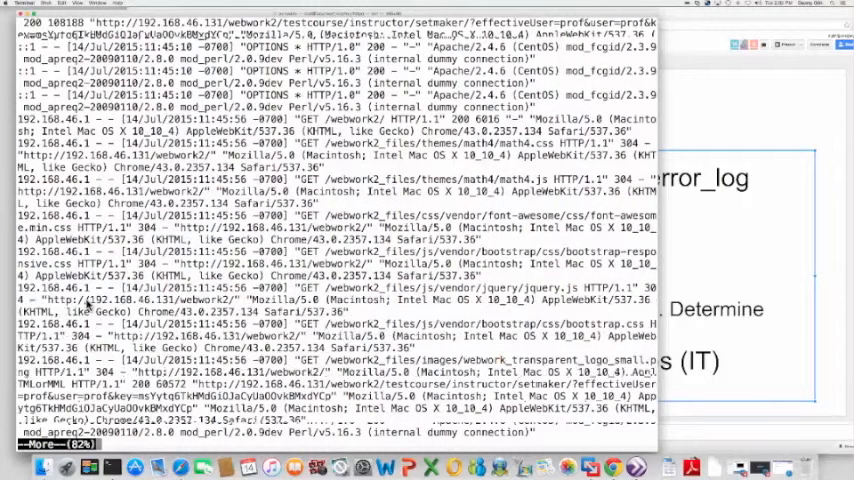
{"action": "scroll", "scroll_direction": "down", "scroll_amount": 3}
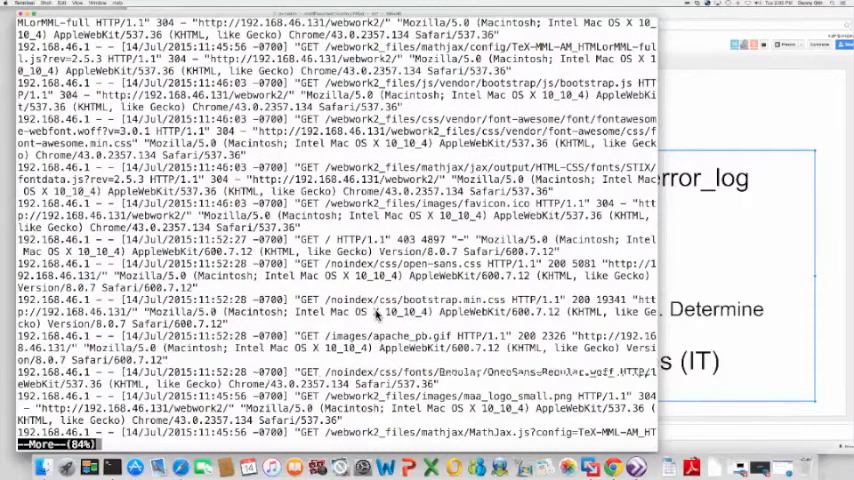
{"action": "scroll", "scroll_direction": "down", "scroll_amount": 3}
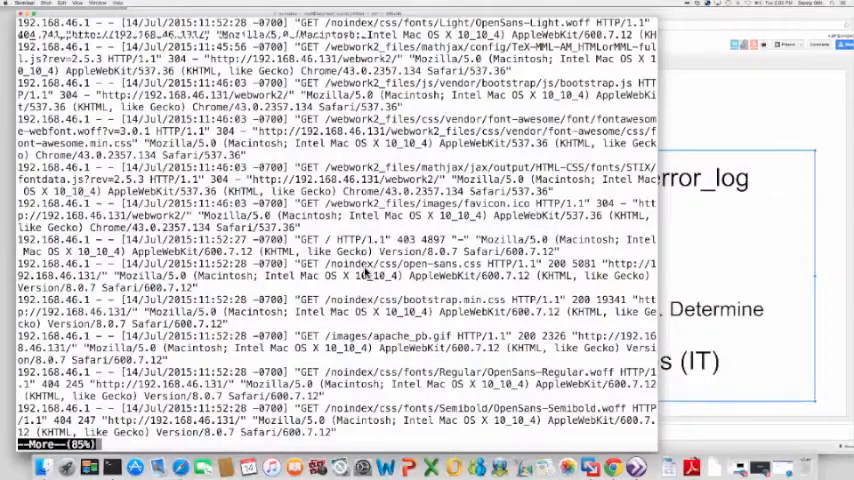
{"action": "scroll", "scroll_direction": "down", "scroll_amount": 3}
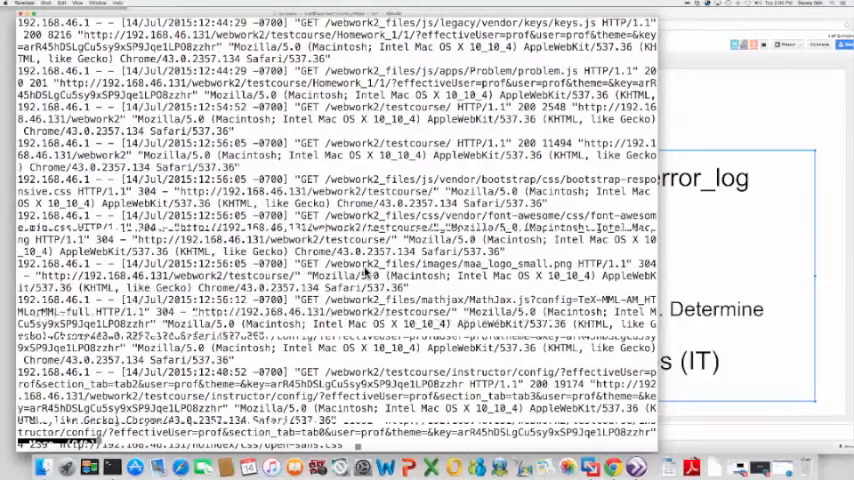
{"action": "scroll", "scroll_direction": "down", "scroll_amount": 3}
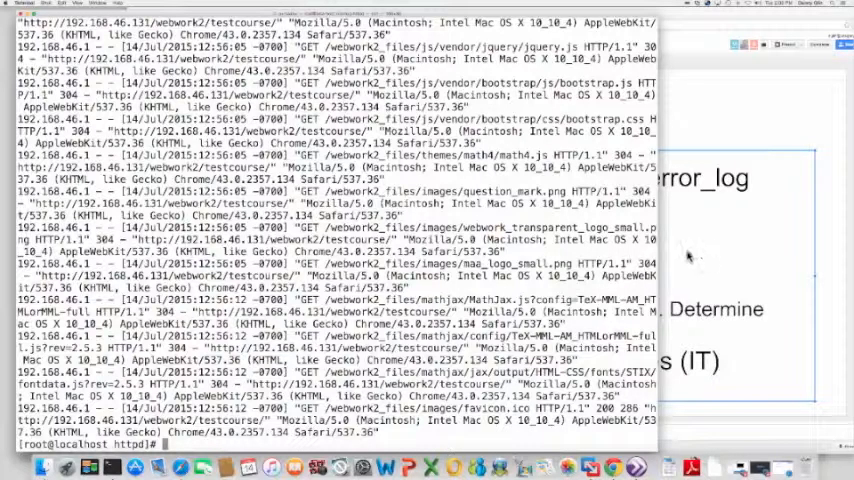
- List the Apache log files and open error_log in more, showing httpd startup notices
{"action": "type", "text": "ls"}
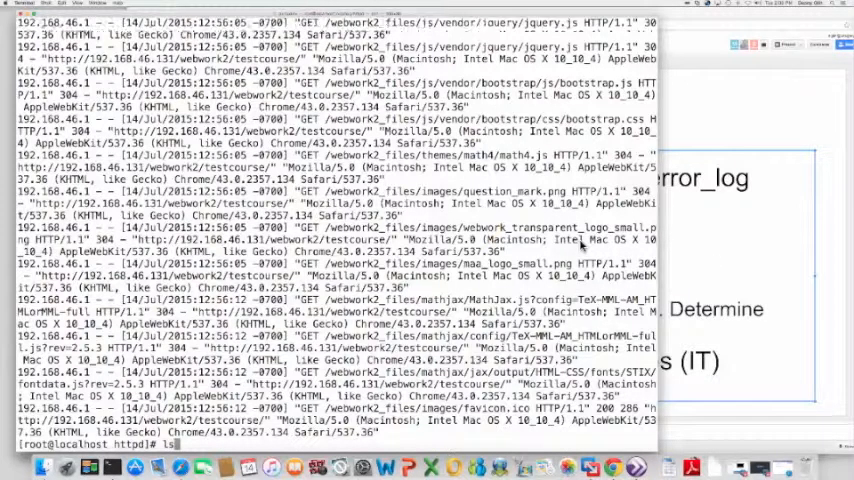
{"action": "type", "text": "more erro"}
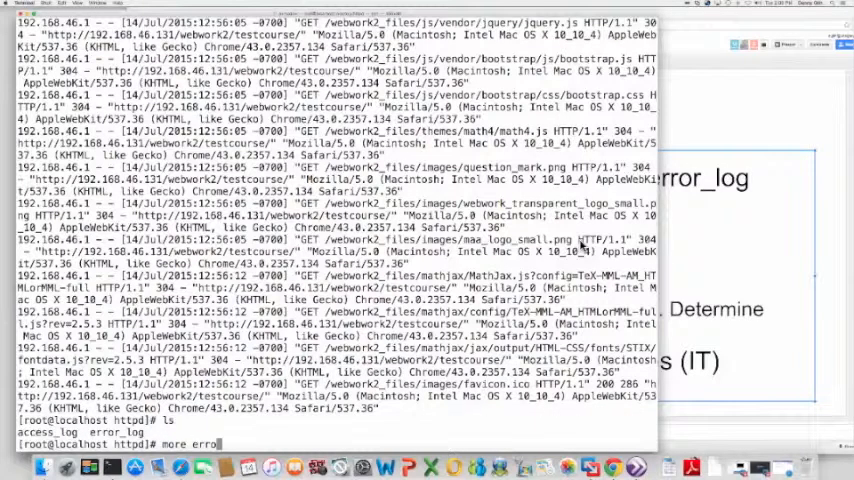
{"action": "key", "text": "Return"}
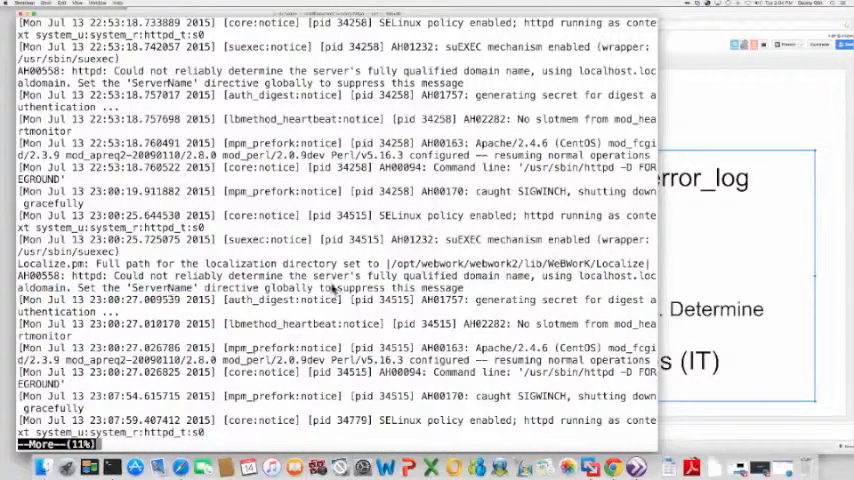
- Advance through error_log past the MathJax uninitialized-value Perl warnings
{"action": "scroll", "scroll_direction": "down", "scroll_amount": 3}
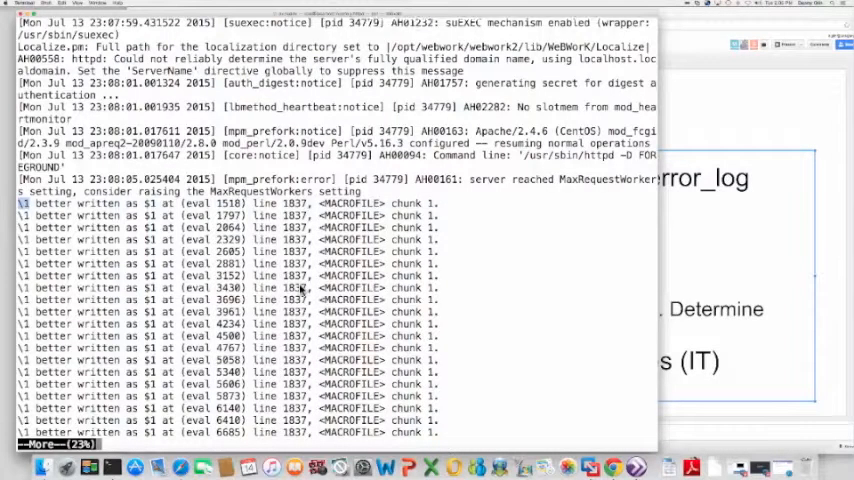
{"action": "scroll", "scroll_direction": "down", "scroll_amount": 3}
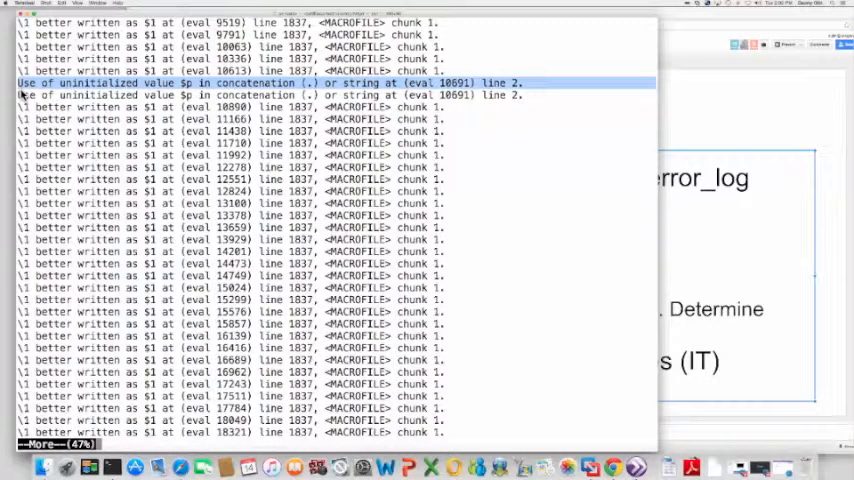
{"action": "mouse_move", "coordinate": [322, 178]}
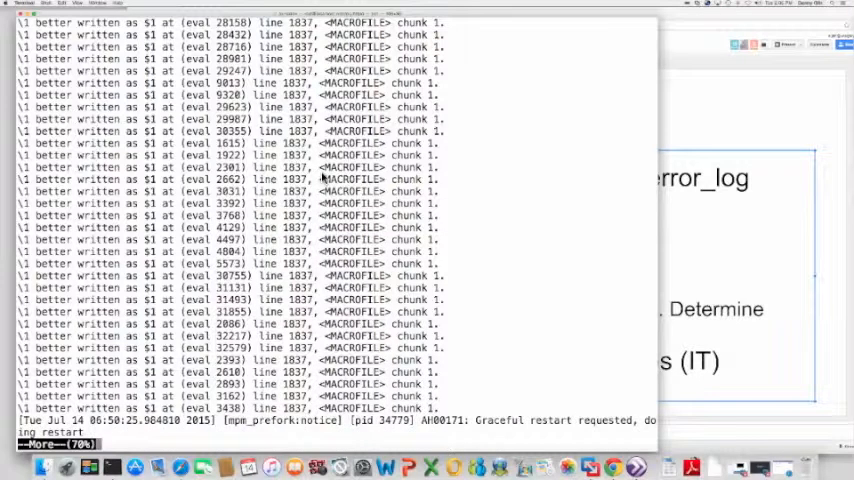
{"action": "mouse_move", "coordinate": [490, 254]}
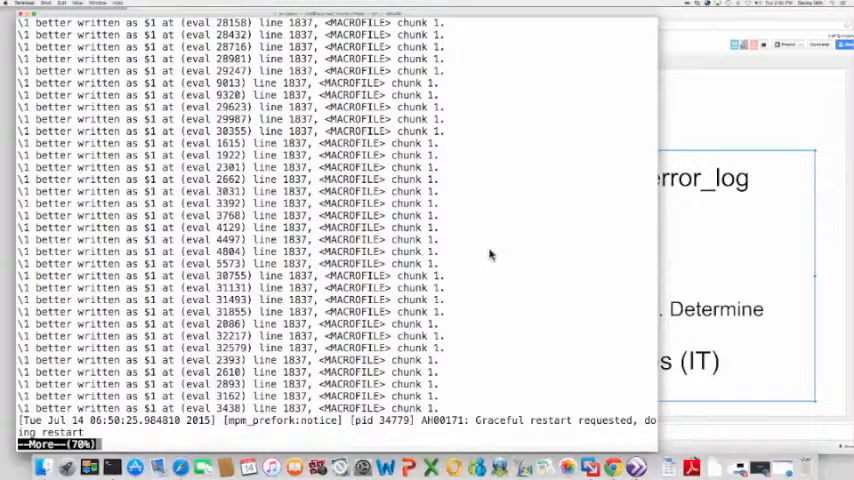
{"action": "mouse_move", "coordinate": [408, 230]}
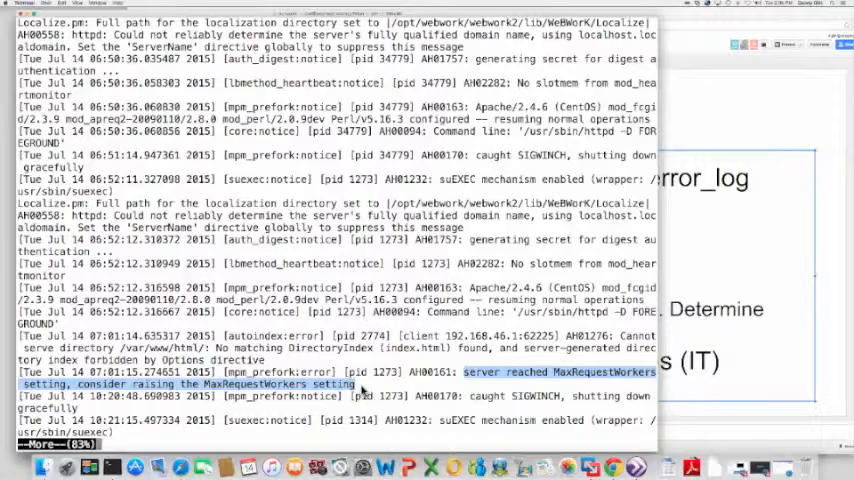
- Continue to the end of error_log, reaching the July 14 entries
{"action": "scroll", "scroll_direction": "down", "scroll_amount": 3}
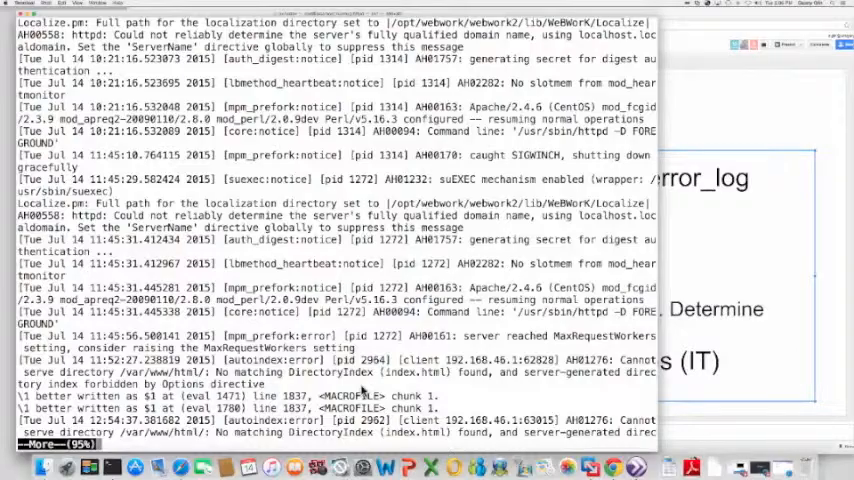
{"action": "scroll", "scroll_direction": "down", "scroll_amount": 3}
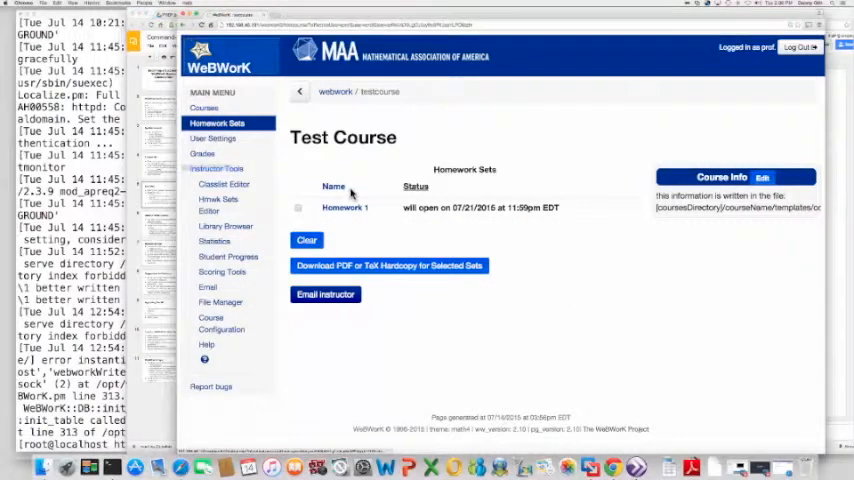
- View Homework 1's two problems, then return via the testcourse breadcrumb
{"action": "left_click", "coordinate": [344, 208]}
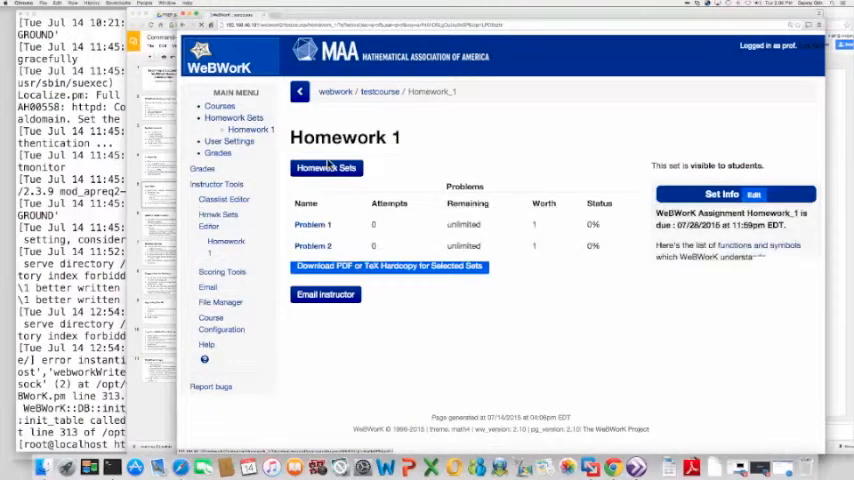
{"action": "left_click", "coordinate": [328, 168]}
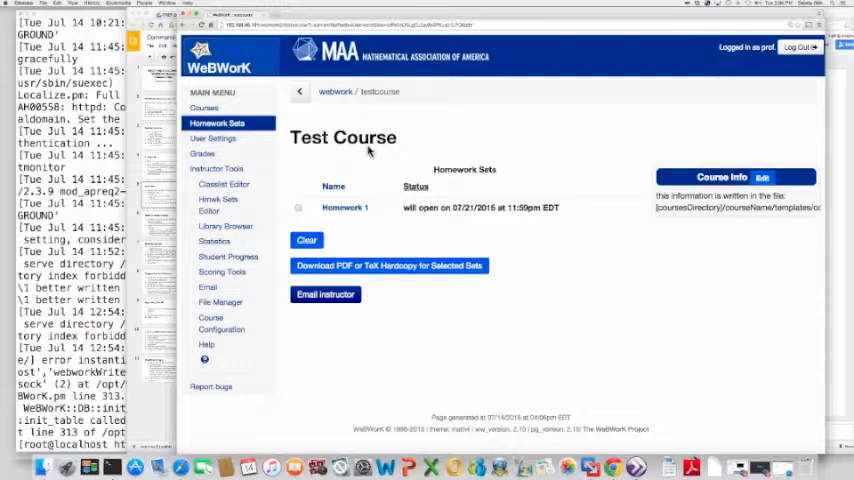
{"action": "mouse_move", "coordinate": [410, 216]}
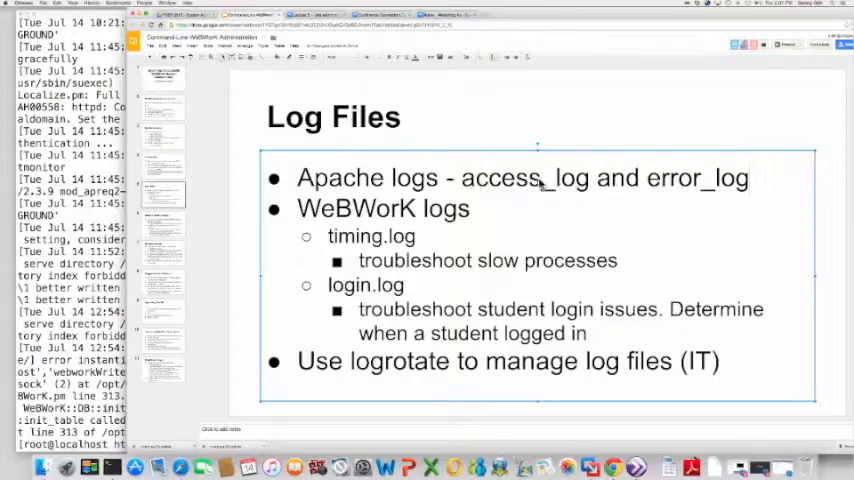
{"action": "mouse_move", "coordinate": [520, 218]}
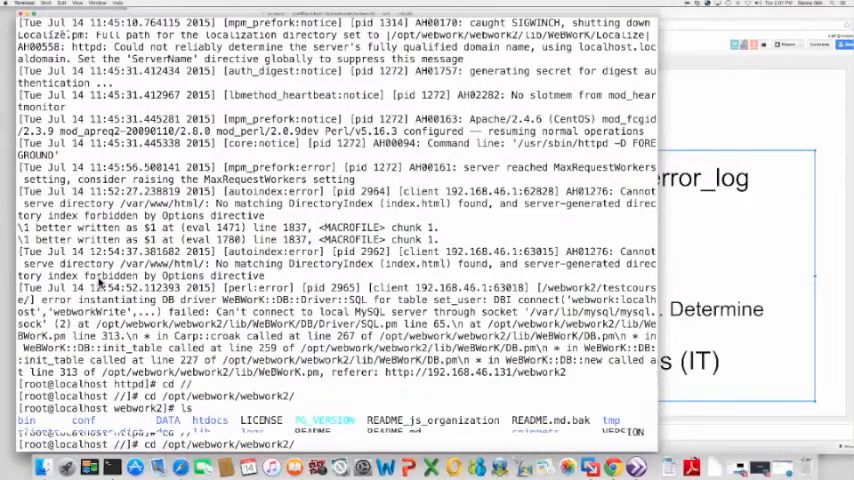
- Enter the webwork2 logs folder, list it, and show hosted_courses.log
{"action": "type", "text": "cd logs"}
{"action": "type", "text": "pwd"}
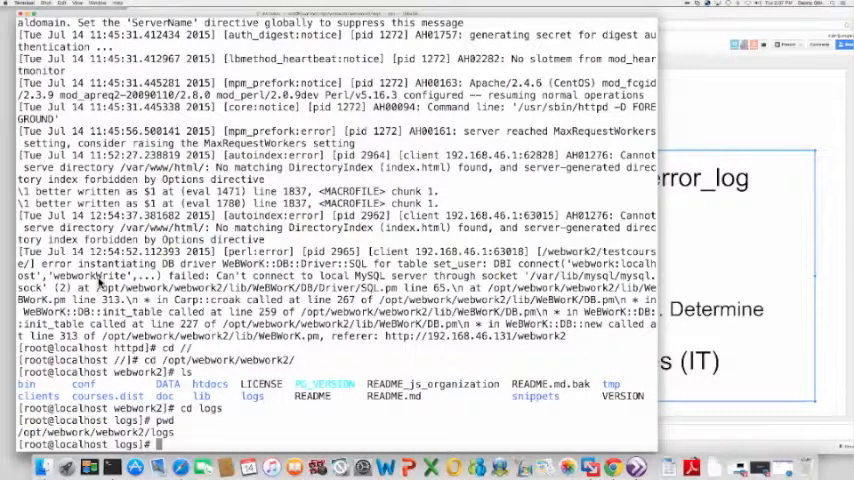
{"action": "type", "text": "ls"}
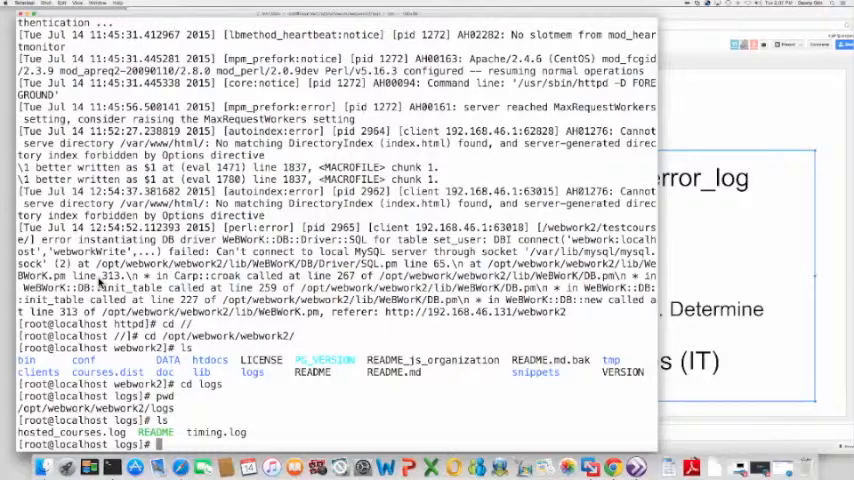
{"action": "type", "text": "cat hosted_courses.log"}
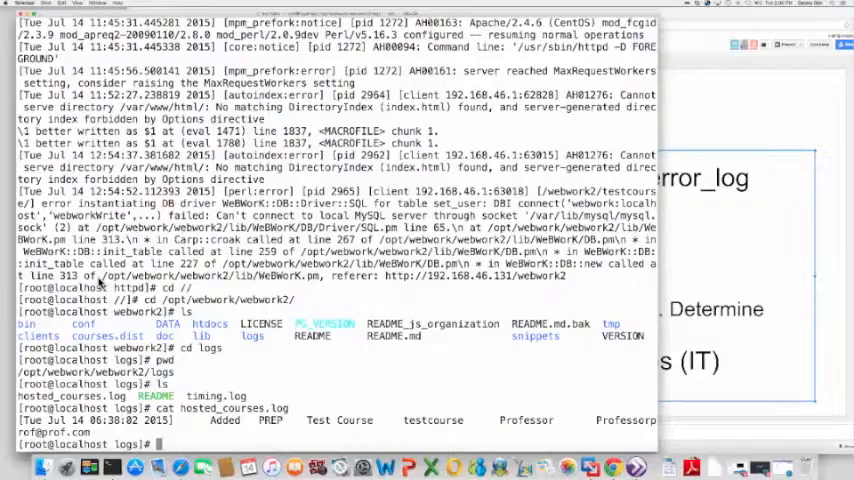
- Display timing.log and read its runTime request entries
{"action": "type", "text": "cat"}
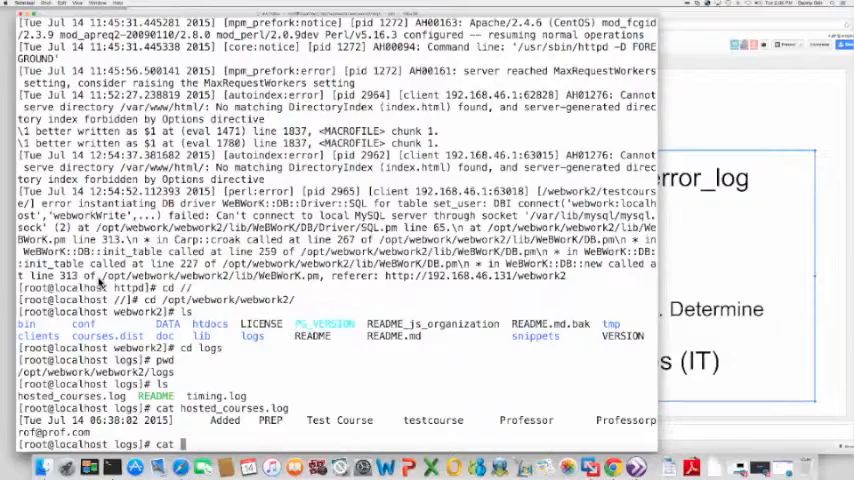
{"action": "type", "text": "timing.log"}
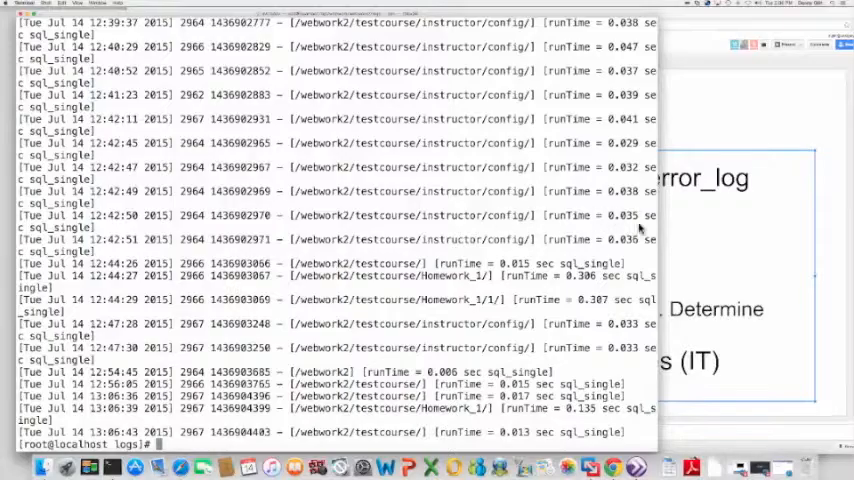
{"action": "double_click", "coordinate": [622, 216]}
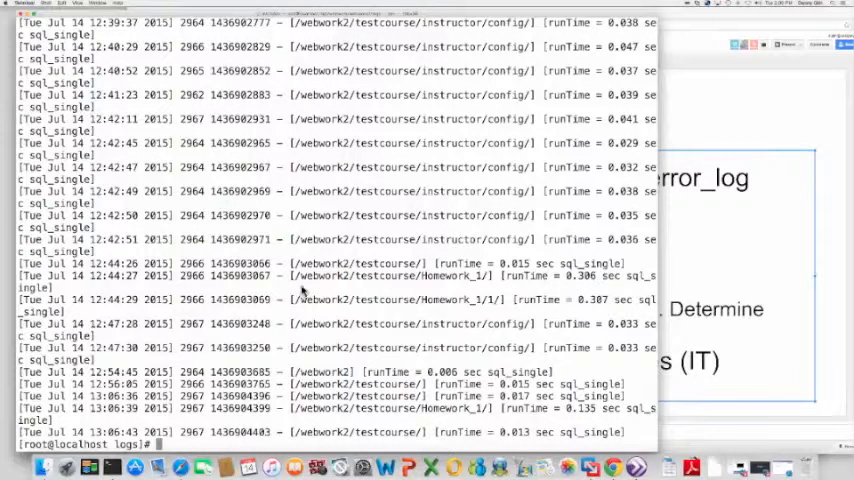
{"action": "mouse_move", "coordinate": [408, 240]}
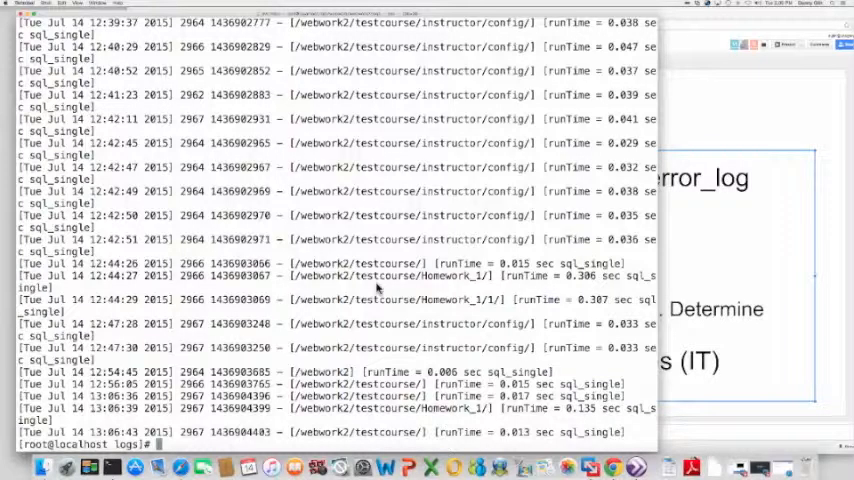
- Move from the current folder into /opt/webwork/courses
{"action": "type", "text": "ls"}
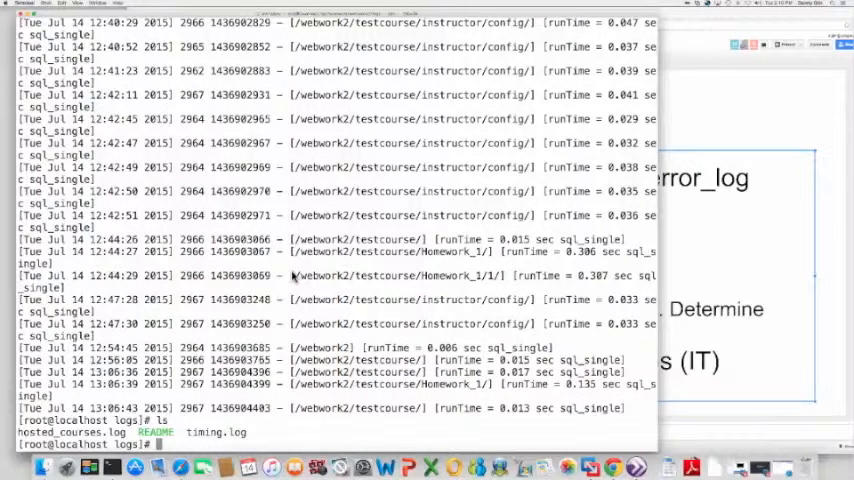
{"action": "type", "text": "cd ../"}
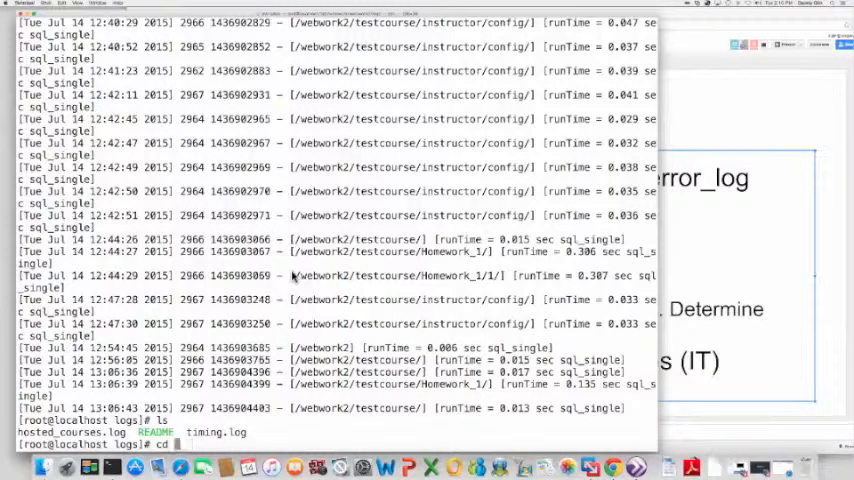
{"action": "type", "text": "/opt/webwork/cou"}
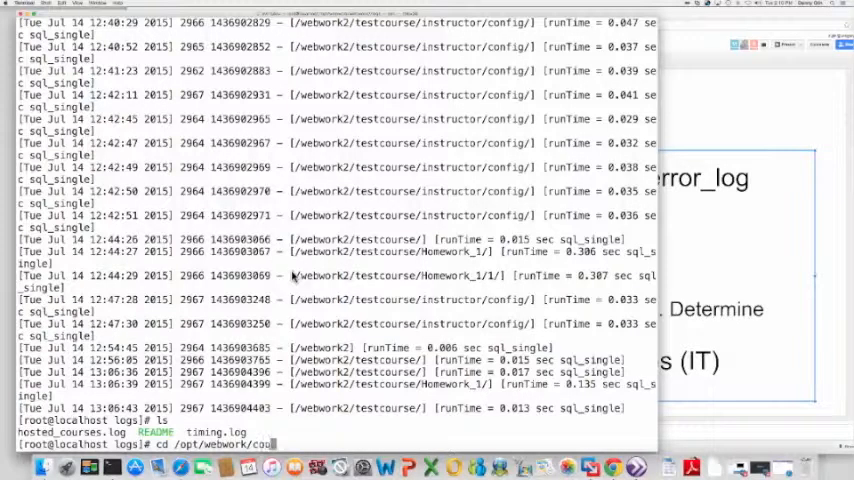
{"action": "key", "text": "Return"}
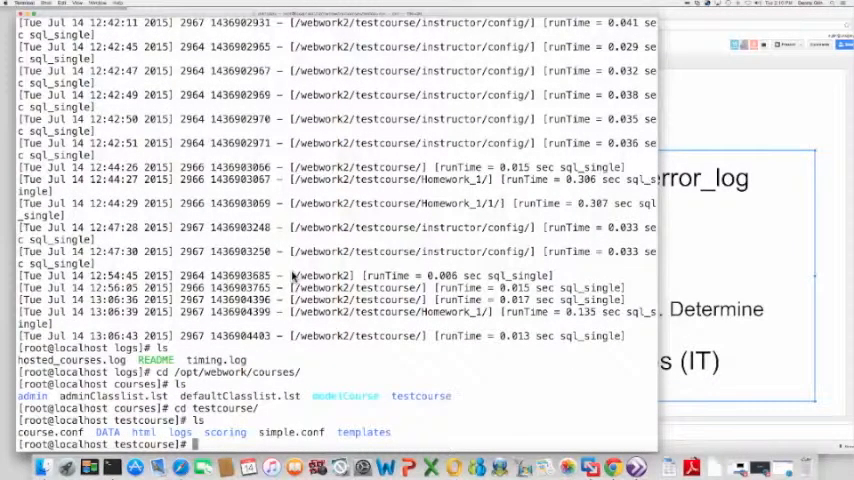
- Enter the testcourse course's logs directory
{"action": "type", "text": "cd logs"}
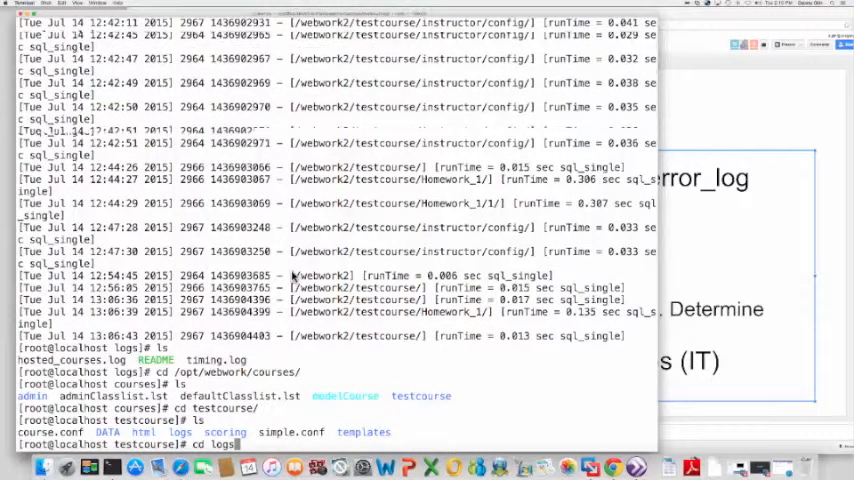
{"action": "key", "text": "Return"}
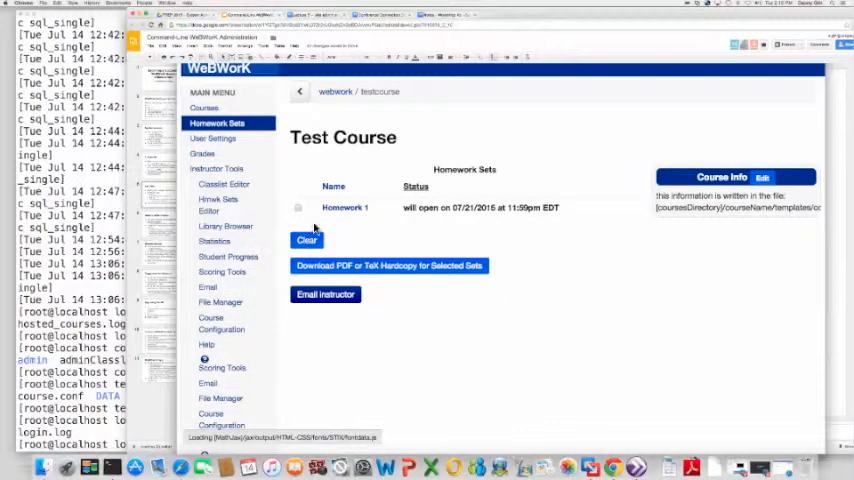
- Open Homework 1 and bring up Problem 1 with its cos(x) answer
{"action": "left_click", "coordinate": [344, 208]}
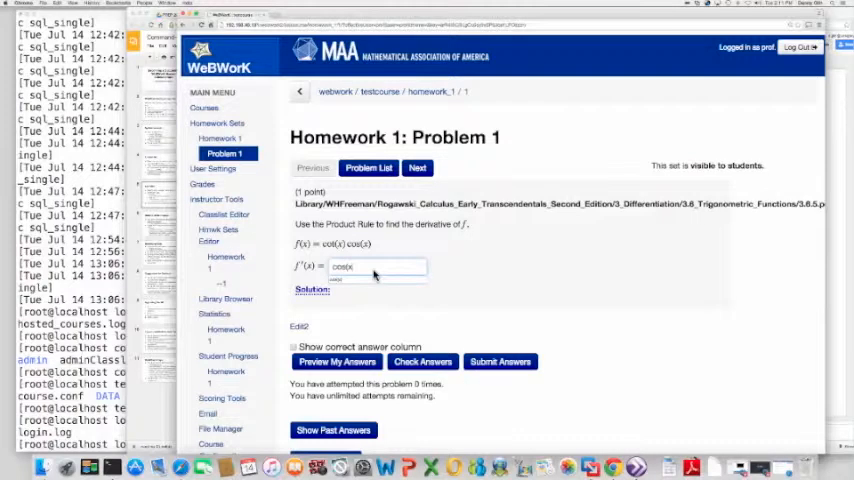
{"action": "left_click", "coordinate": [500, 360]}
{"action": "type", "text": "ls"}
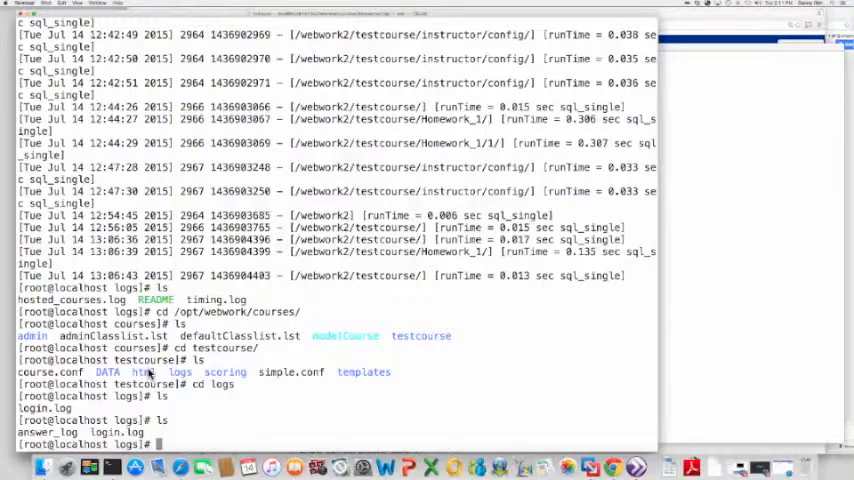
- Show answer_log with the recorded cos(x) submission
{"action": "type", "text": "cat answer_log"}
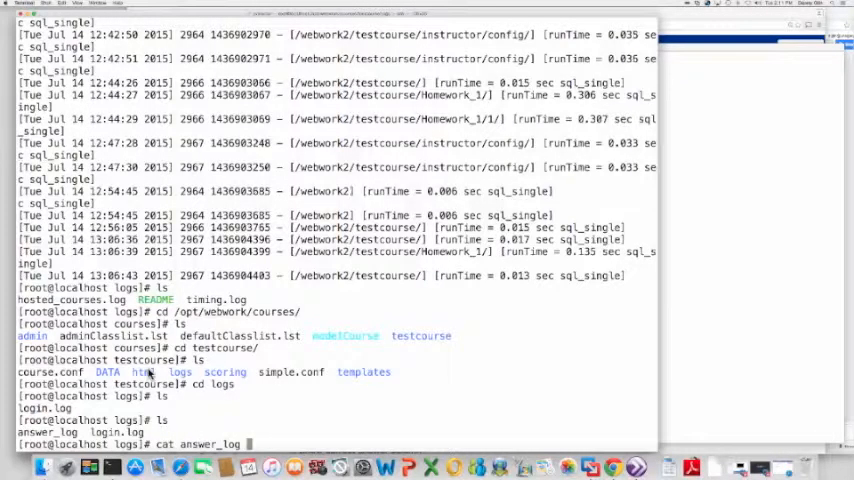
{"action": "key", "text": "Return"}
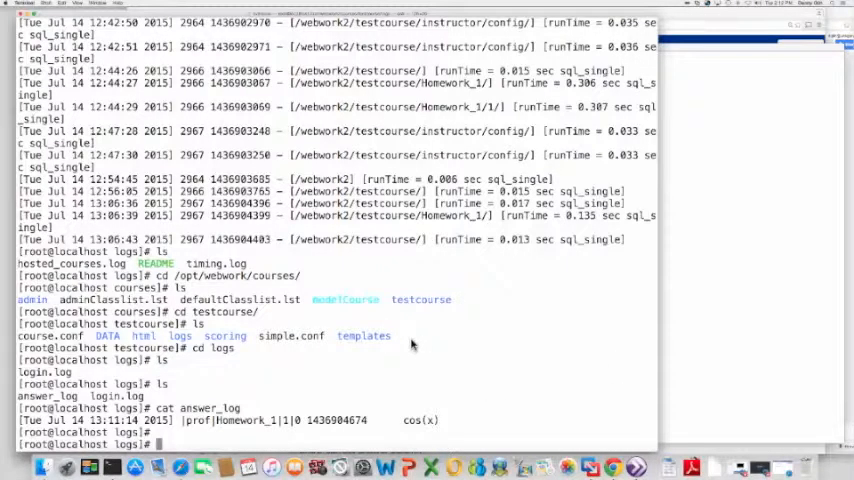
{"action": "mouse_move", "coordinate": [458, 328]}
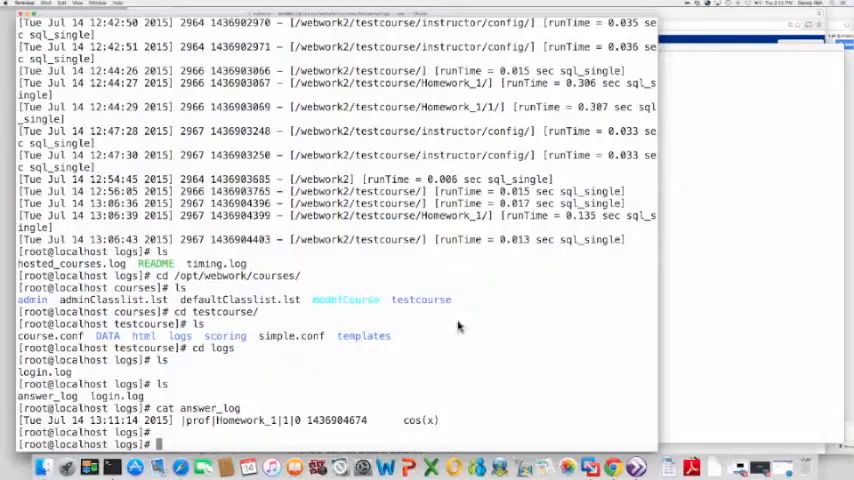
{"action": "mouse_move", "coordinate": [696, 304]}
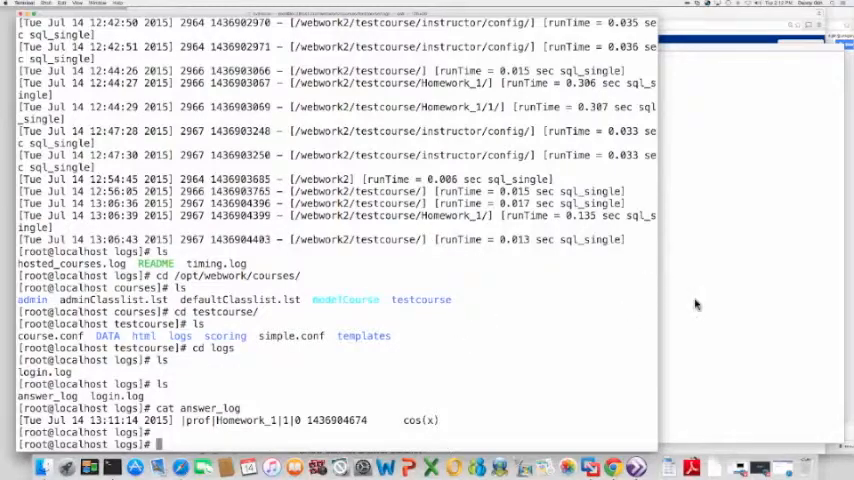
{"action": "mouse_move", "coordinate": [690, 304]}
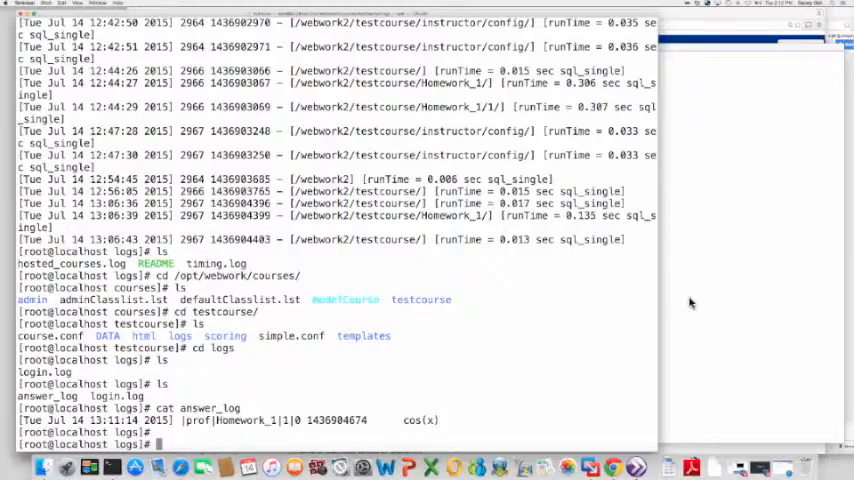
{"action": "mouse_move", "coordinate": [376, 356]}
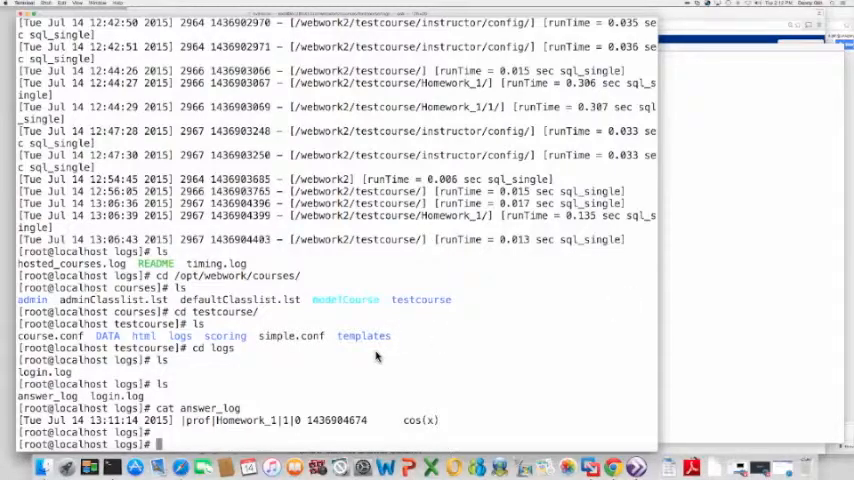
{"action": "mouse_move", "coordinate": [442, 442]}
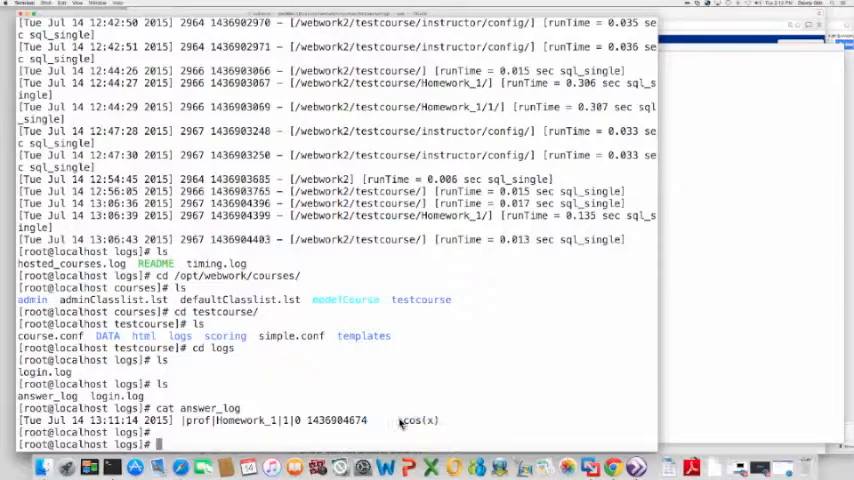
{"action": "double_click", "coordinate": [420, 420]}
{"action": "type", "text": "ls"}
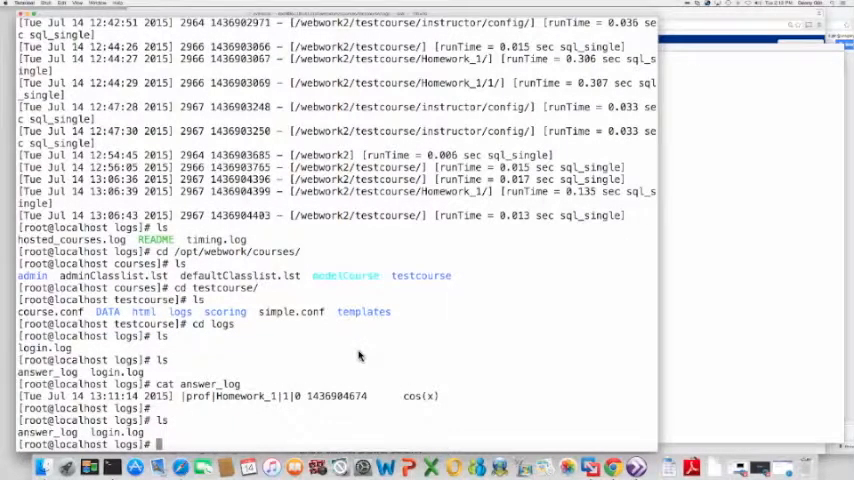
- Page through login.log with more, reading AUTH WWDB and LOGIN OK entries
{"action": "type", "text": "more login"}
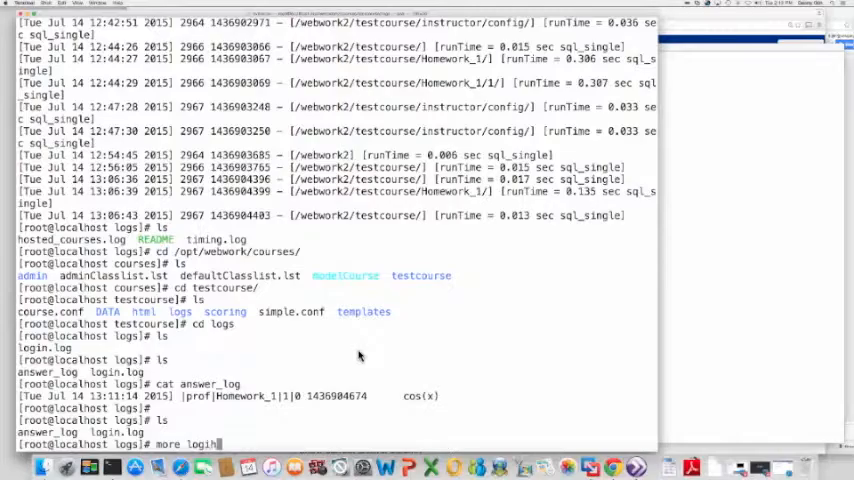
{"action": "type", "text": ".log"}
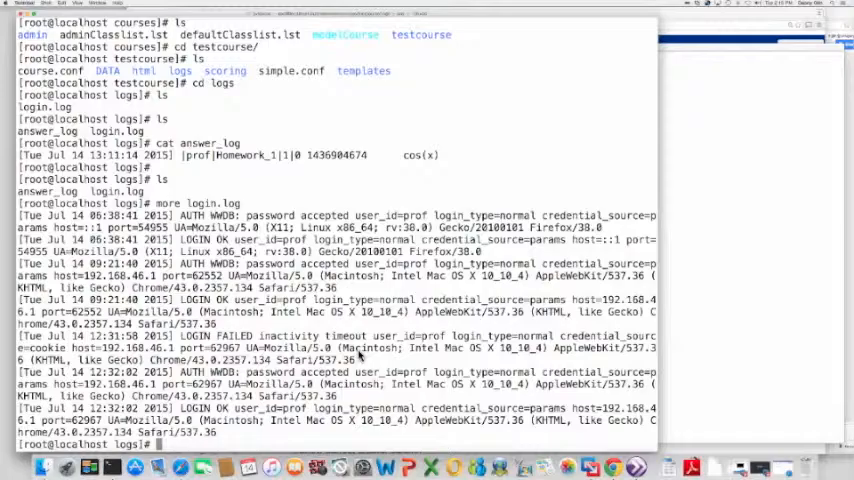
{"action": "mouse_move", "coordinate": [276, 178]}
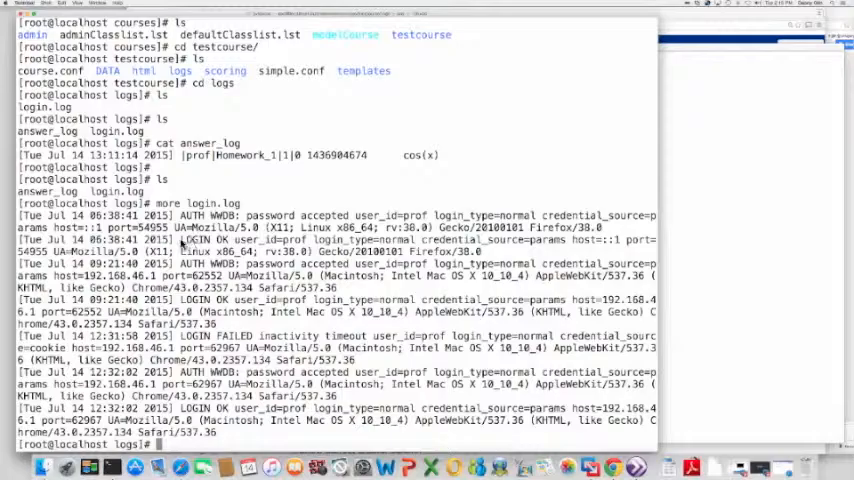
{"action": "double_click", "coordinate": [300, 240]}
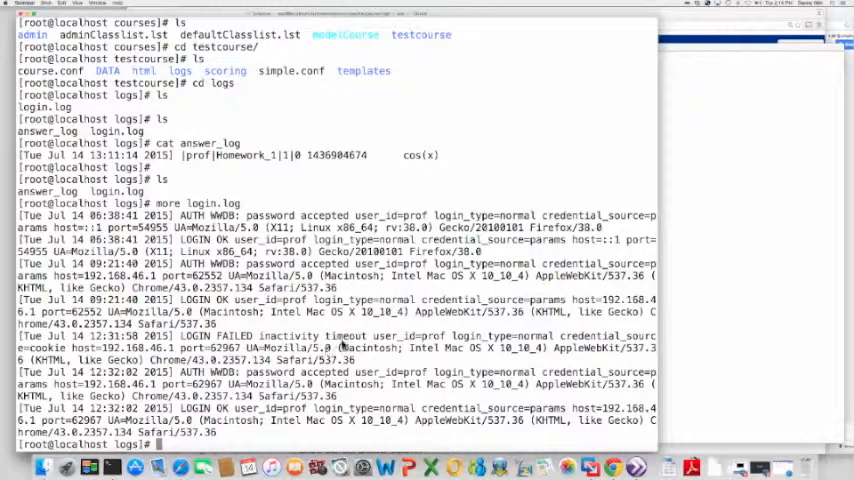
{"action": "mouse_move", "coordinate": [756, 268]}
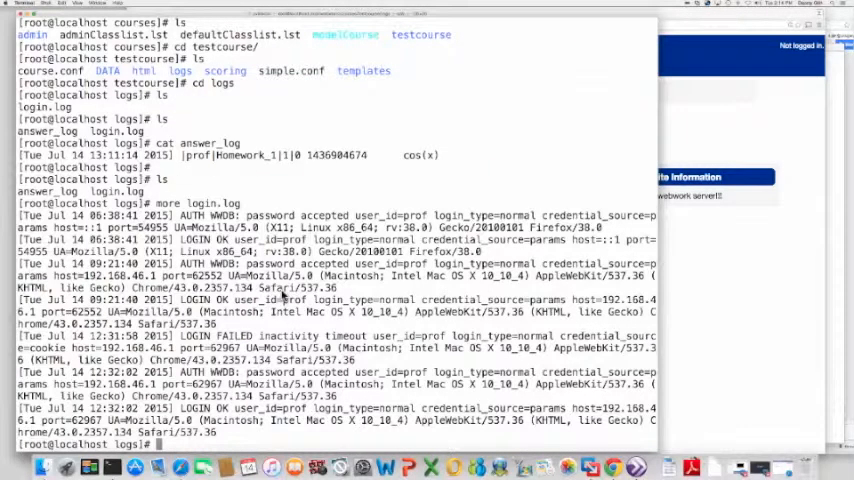
- Show the tail of login.log, ending in a LOGIN FAILED for an unknown user
{"action": "type", "text": "tail"}
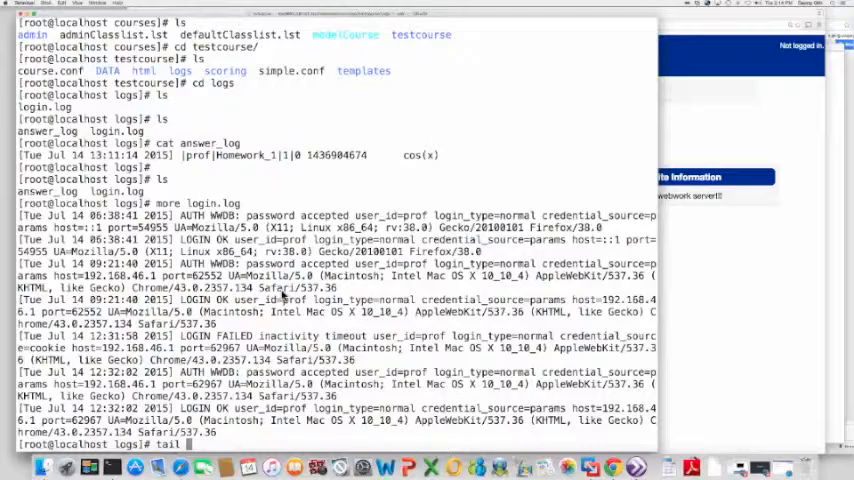
{"action": "type", "text": "login.log"}
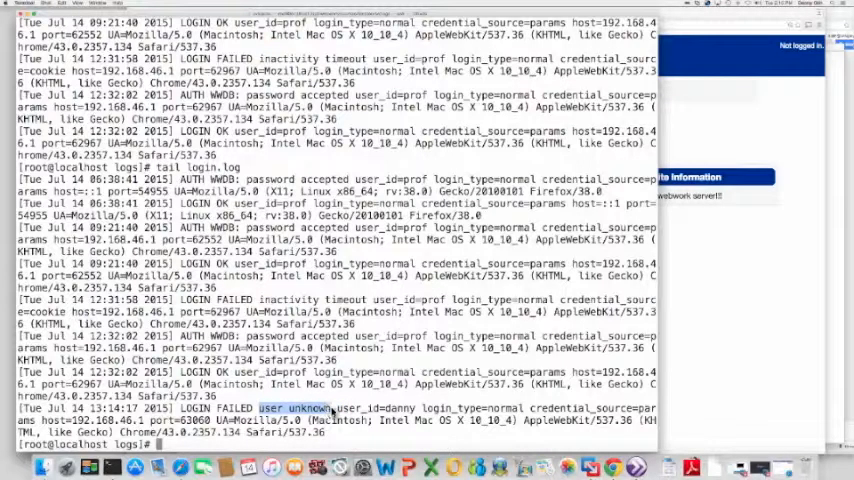
{"action": "left_click", "coordinate": [290, 416]}
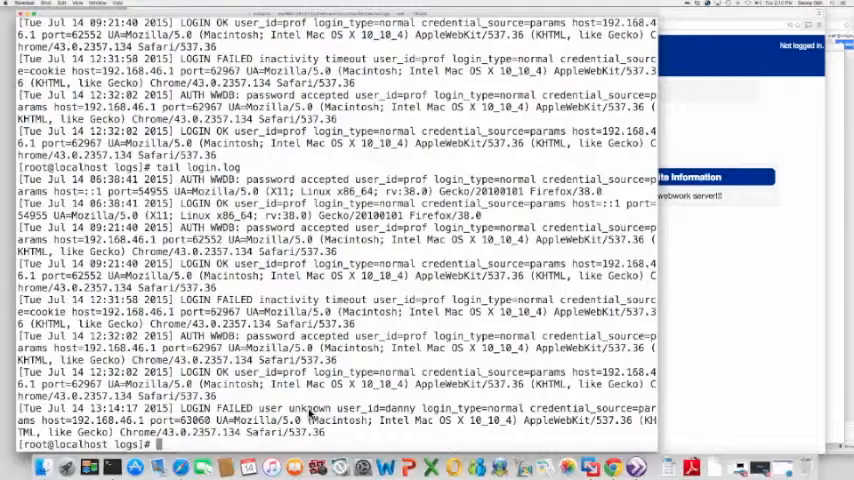
{"action": "mouse_move", "coordinate": [716, 304]}
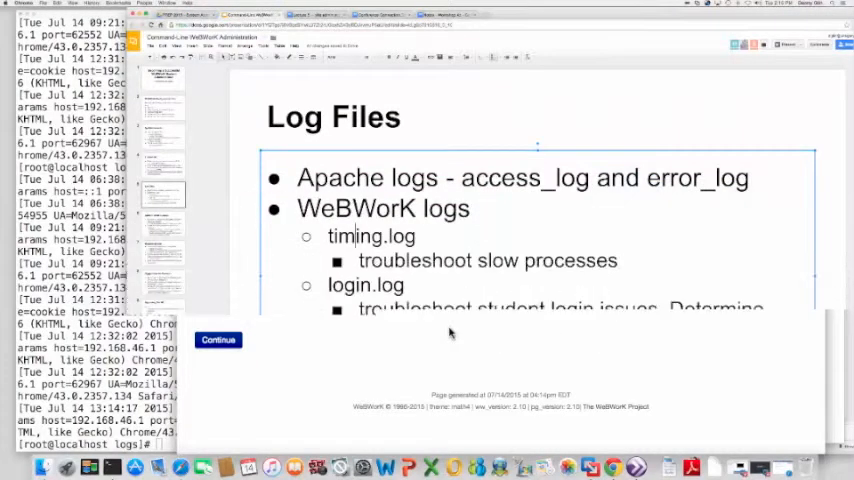
- Bring the Log Files slide forward to show the logrotate bullet
{"action": "left_click", "coordinate": [218, 340]}
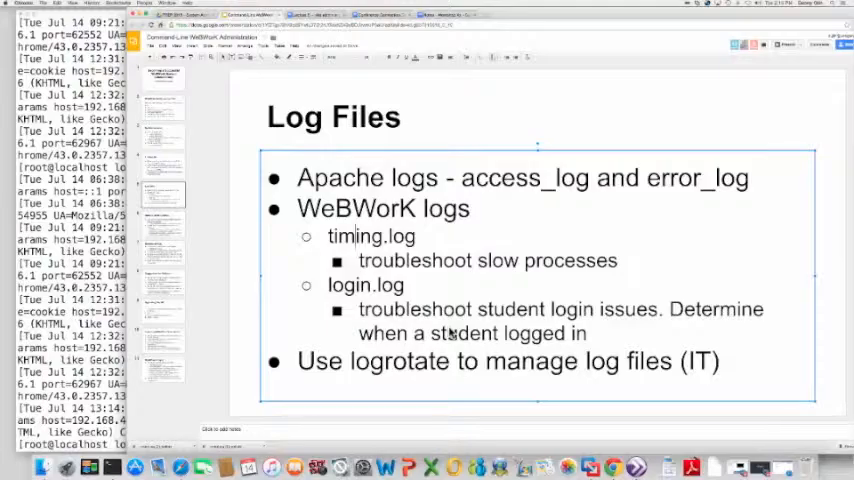
{"action": "mouse_move", "coordinate": [542, 308]}
{"action": "type", "text": "cd /"}
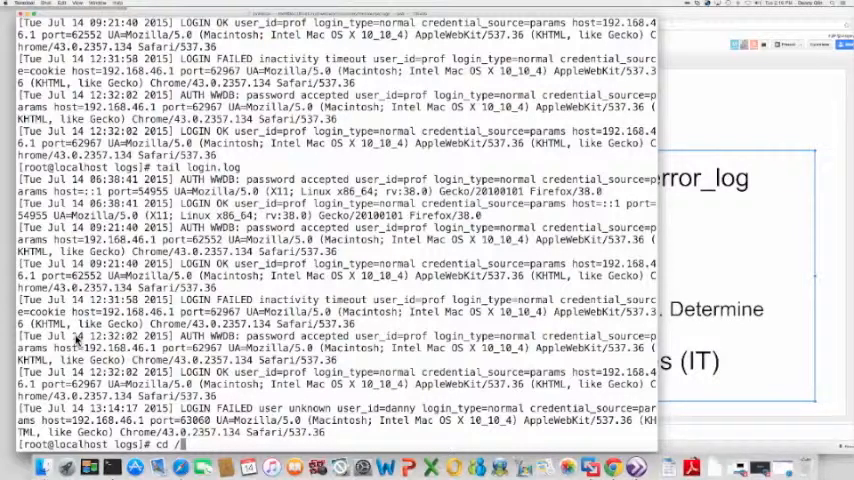
- Change to /etc/logrotate.d, list its configs, and start displaying the httpd one
{"action": "type", "text": "etc/"}
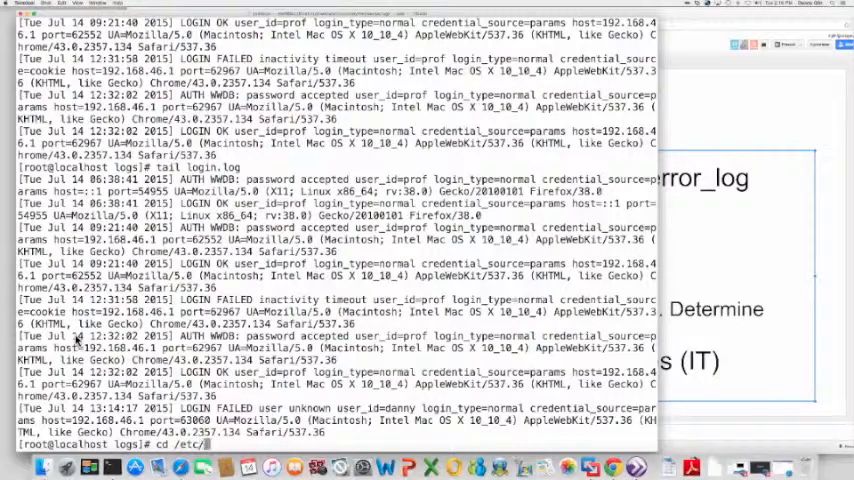
{"action": "type", "text": "logrotate.d/"}
{"action": "type", "text": "ls"}
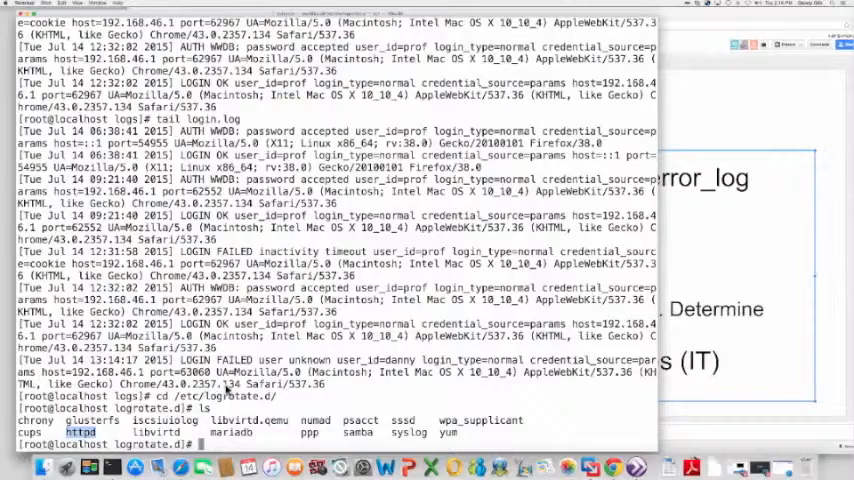
{"action": "type", "text": "cat httpd"}
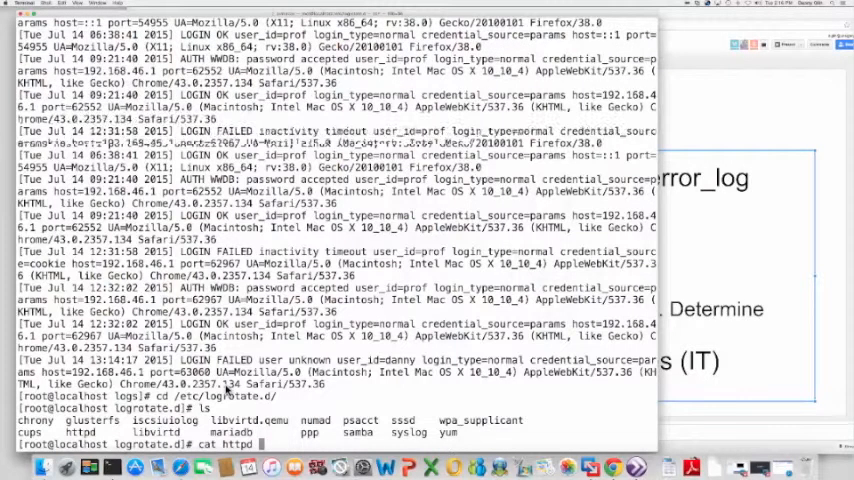
- Print the httpd logrotate config and highlight its missingok/notifempty directives
{"action": "key", "text": "Return"}
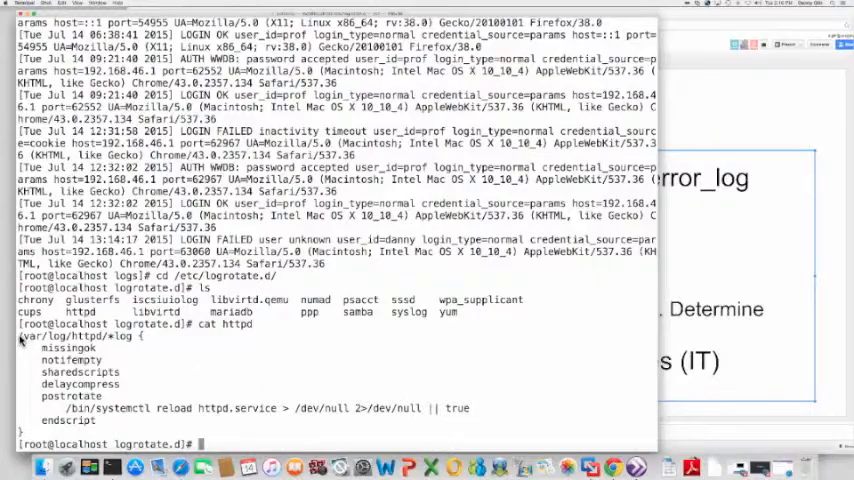
{"action": "double_click", "coordinate": [70, 336]}
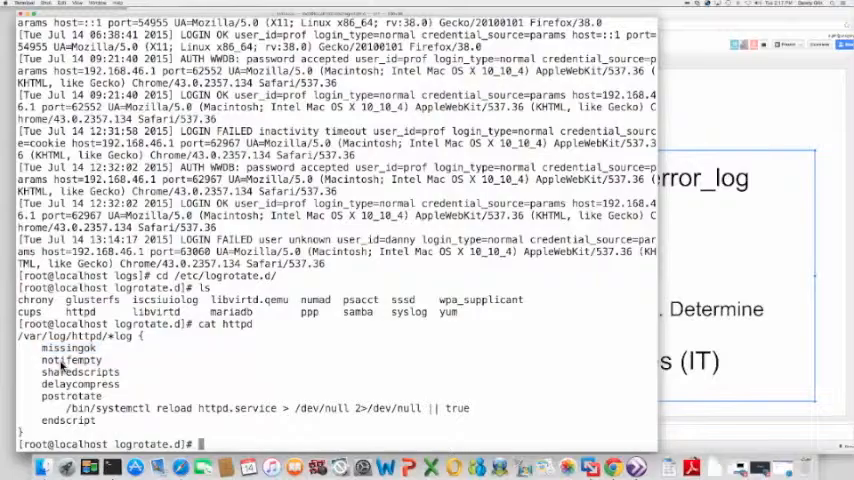
{"action": "double_click", "coordinate": [72, 360]}
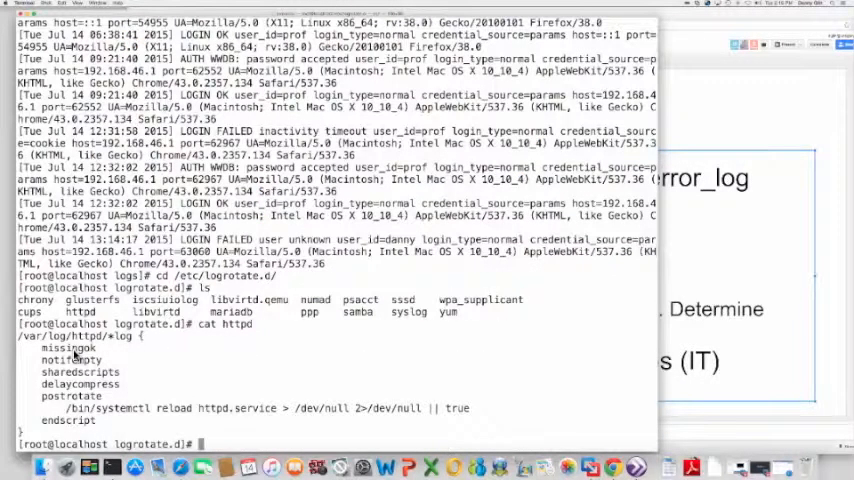
- Return to /var/log as root and list its contents toward the httpd logs
{"action": "type", "text": "cd /"}
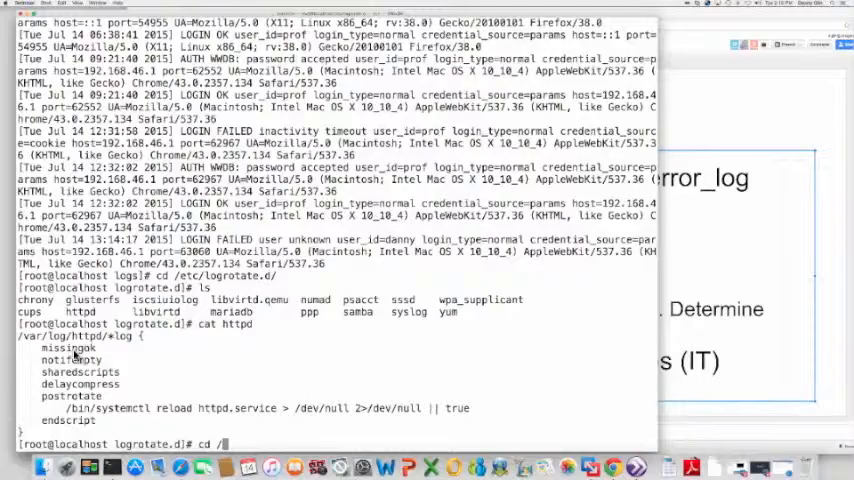
{"action": "type", "text": "/var/log"}
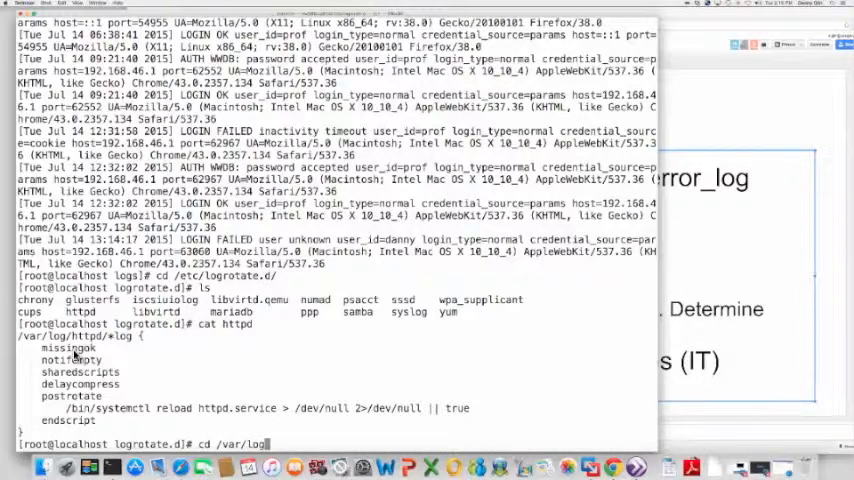
{"action": "key", "text": "Return"}
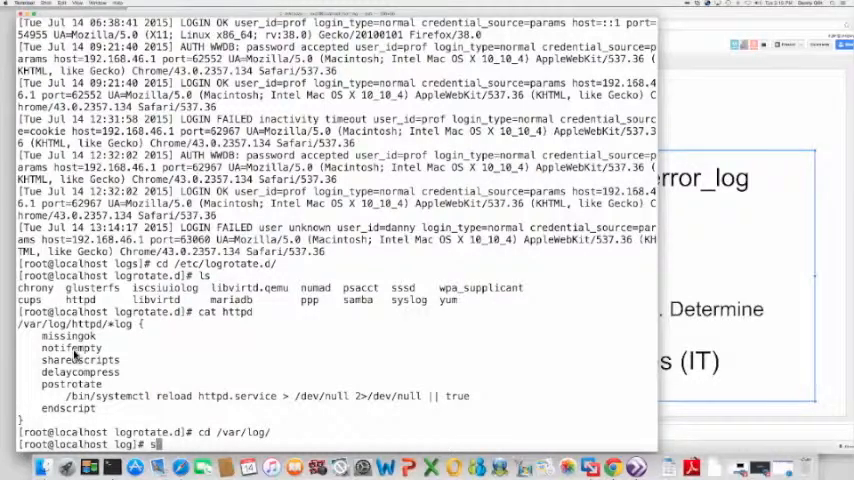
{"action": "type", "text": "sudo su"}
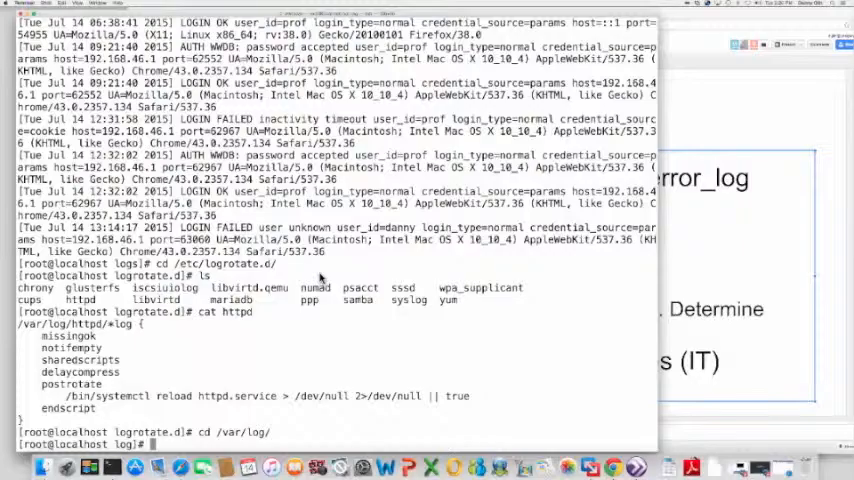
{"action": "mouse_move", "coordinate": [330, 364]}
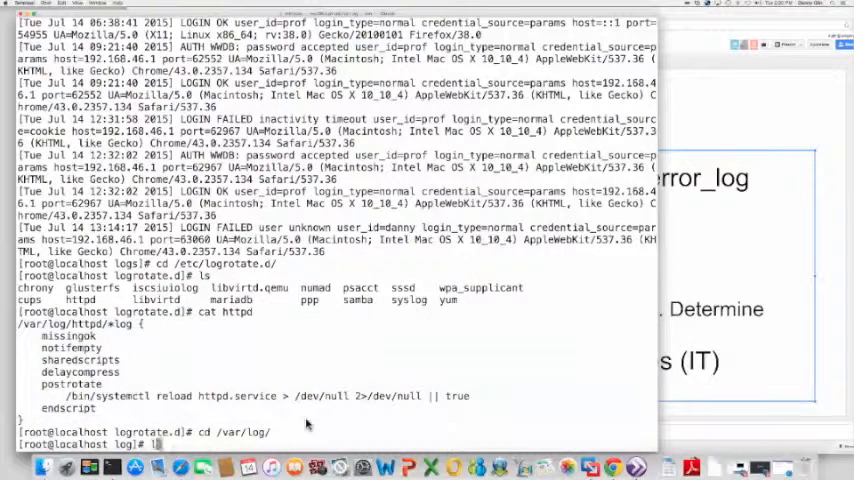
{"action": "type", "text": "ls"}
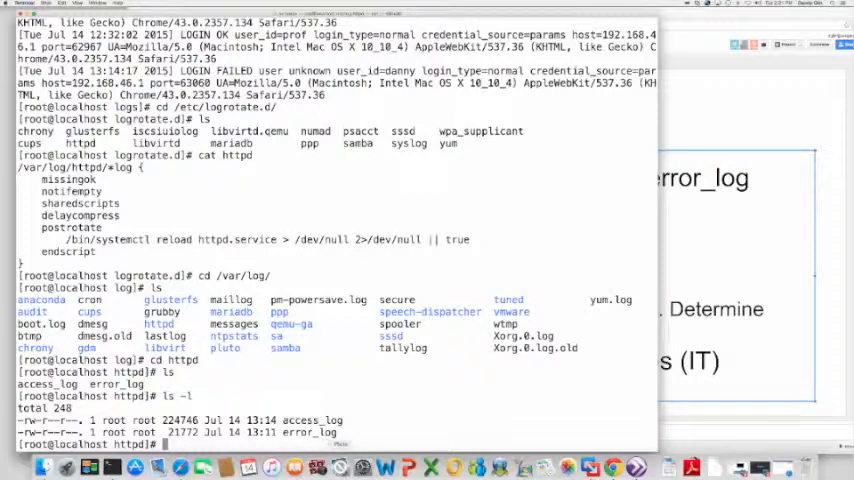
- Run ls -lh showing access_log at 220K and error_log at 22K
{"action": "double_click", "coordinate": [180, 420]}
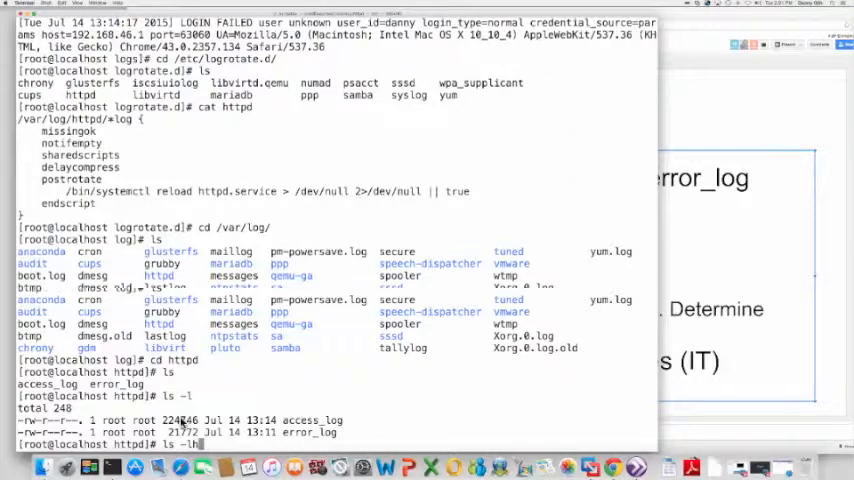
{"action": "key", "text": "Return"}
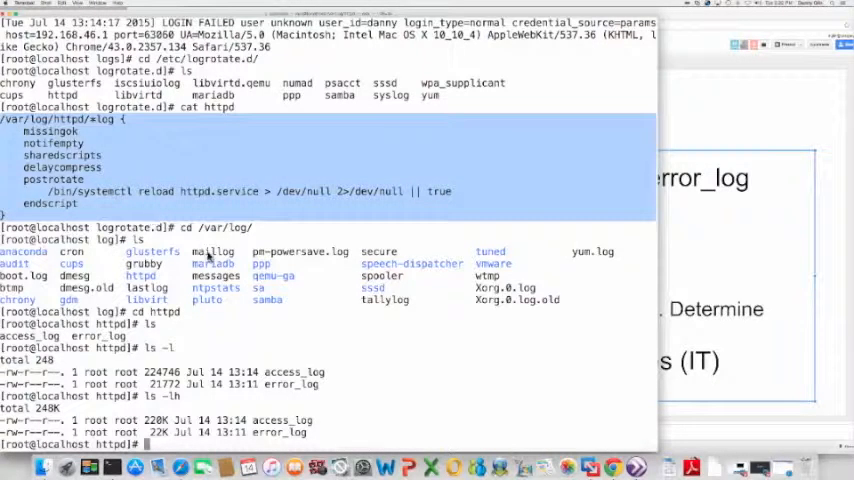
{"action": "mouse_move", "coordinate": [258, 278]}
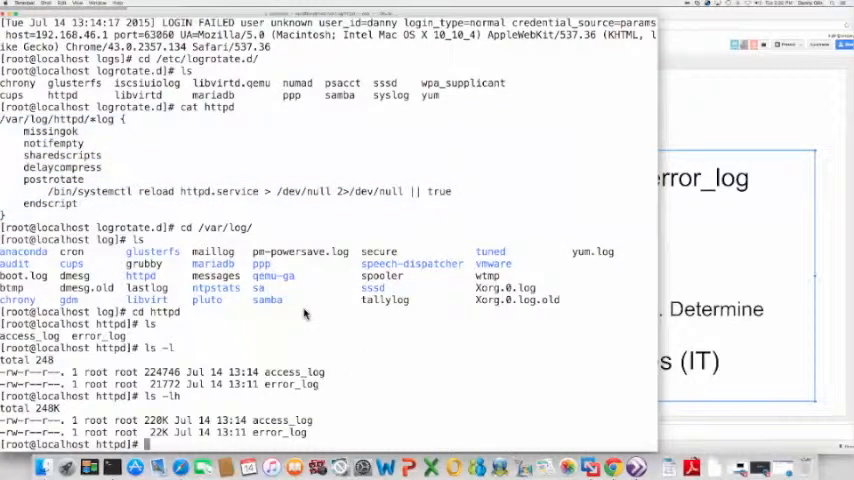
{"action": "mouse_move", "coordinate": [340, 332]}
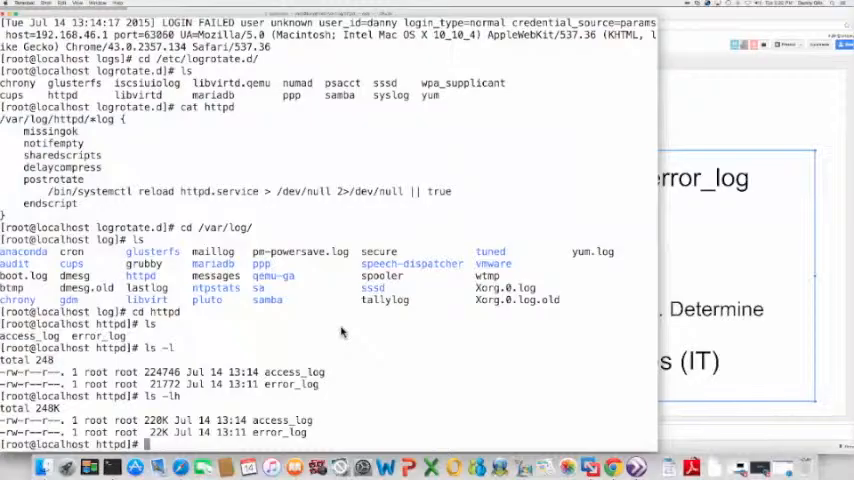
{"action": "mouse_move", "coordinate": [264, 330]}
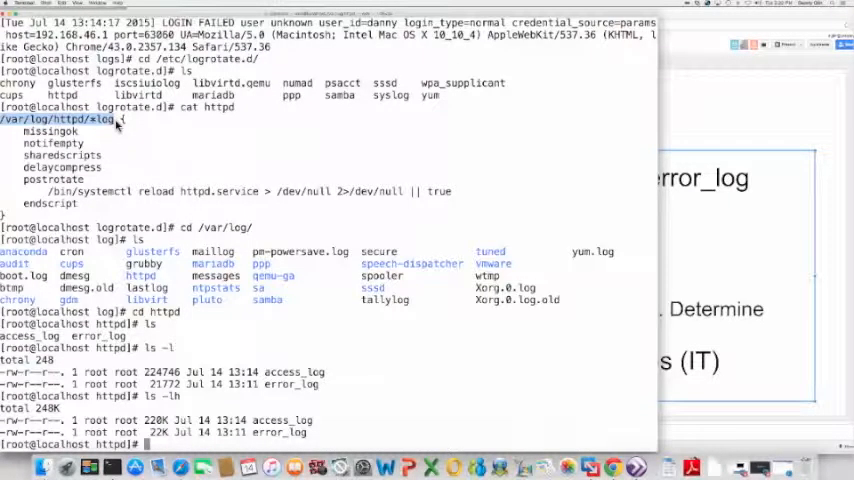
{"action": "mouse_move", "coordinate": [296, 272]}
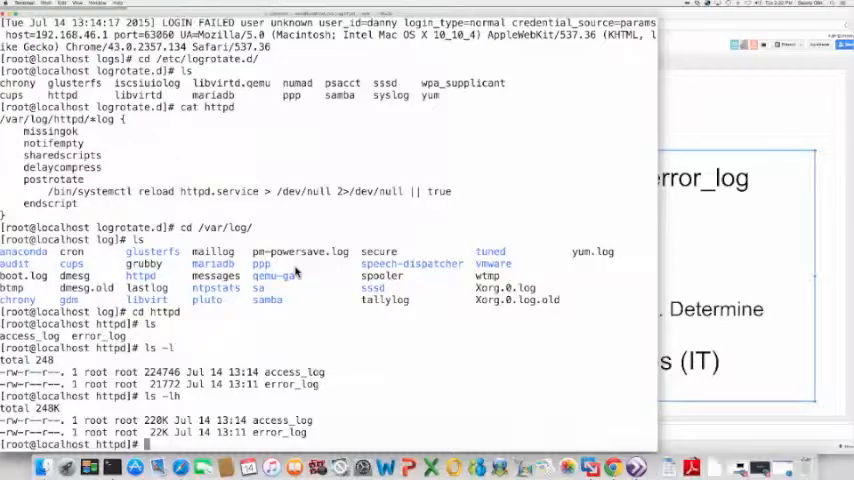
- In /etc/logrotate.d, copy httpd to webworktiming and load it in emacs
{"action": "type", "text": "cd /etc/logrotate.d/"}
{"action": "type", "text": "ls"}
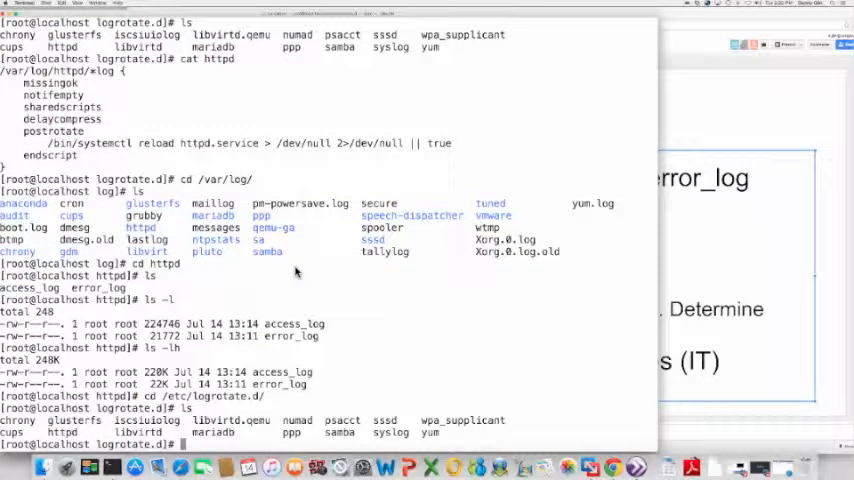
{"action": "type", "text": "cp httpd webworktimi"}
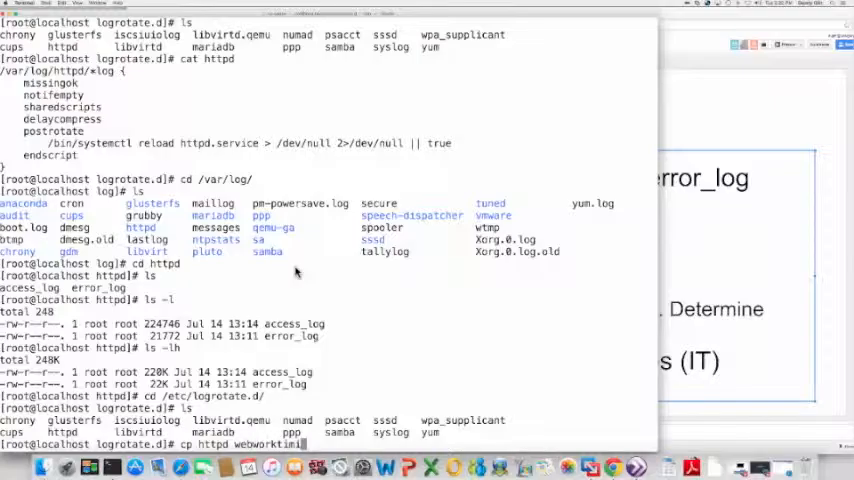
{"action": "type", "text": "ng"}
{"action": "type", "text": "emacs"}
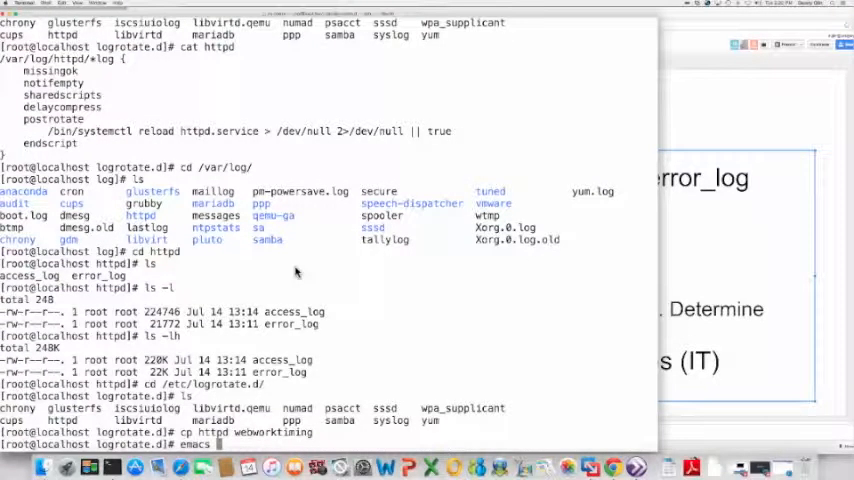
{"action": "key", "text": "Return"}
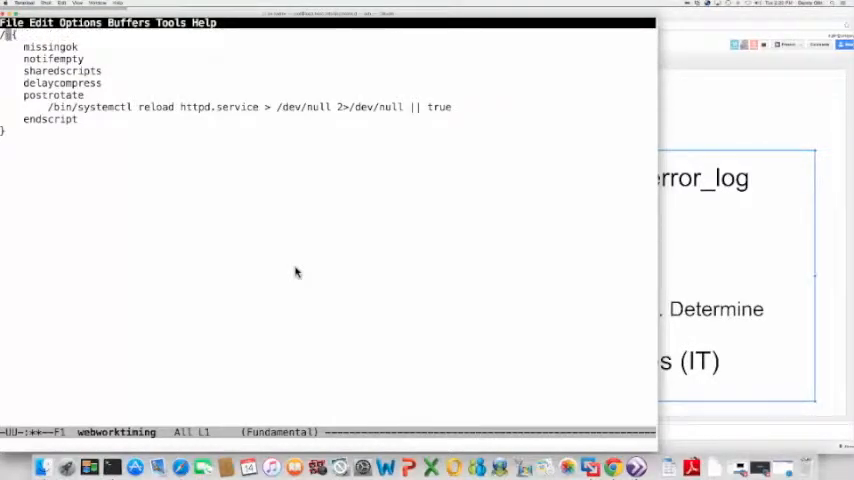
- Point the config at /opt/webwork/webwork2/logs/timing.log and kill the postrotate line
{"action": "type", "text": "opt/webwork"}
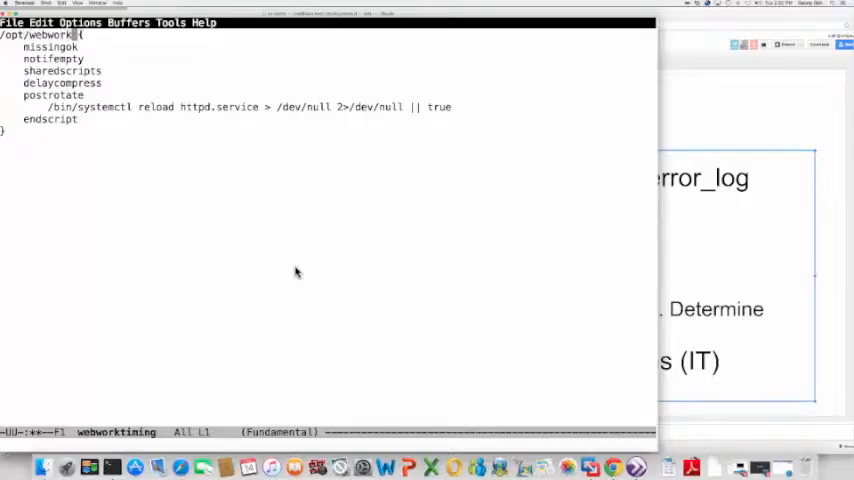
{"action": "type", "text": "/webwork2/"}
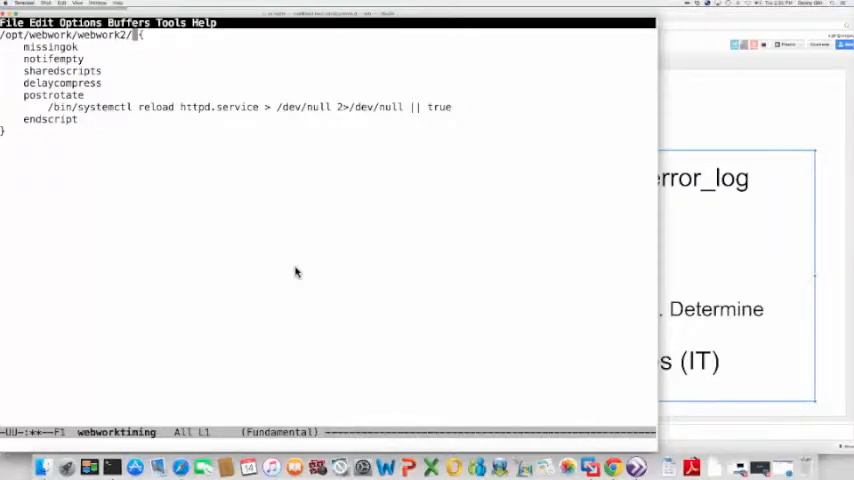
{"action": "type", "text": "logs/timing"}
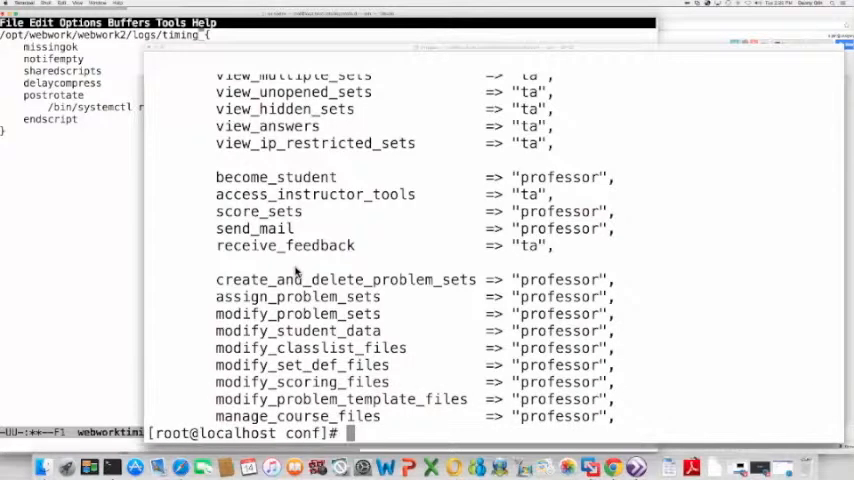
{"action": "type", "text": "cd"}
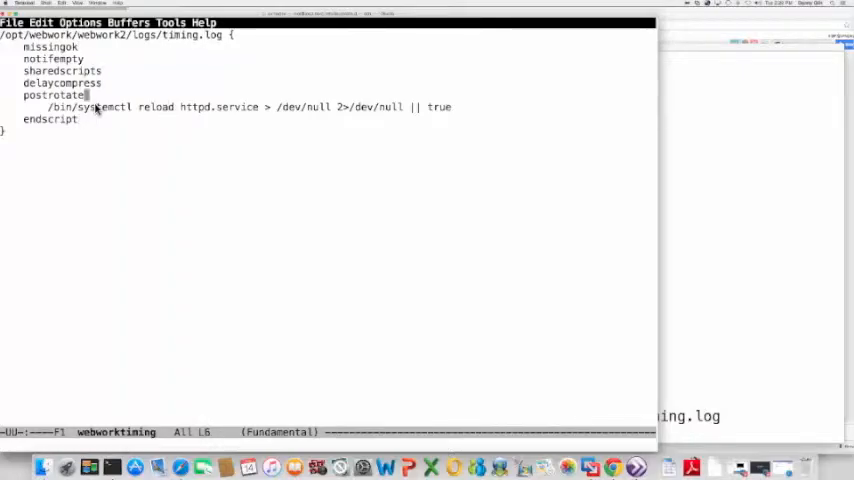
{"action": "key", "text": "Ctrl+k"}
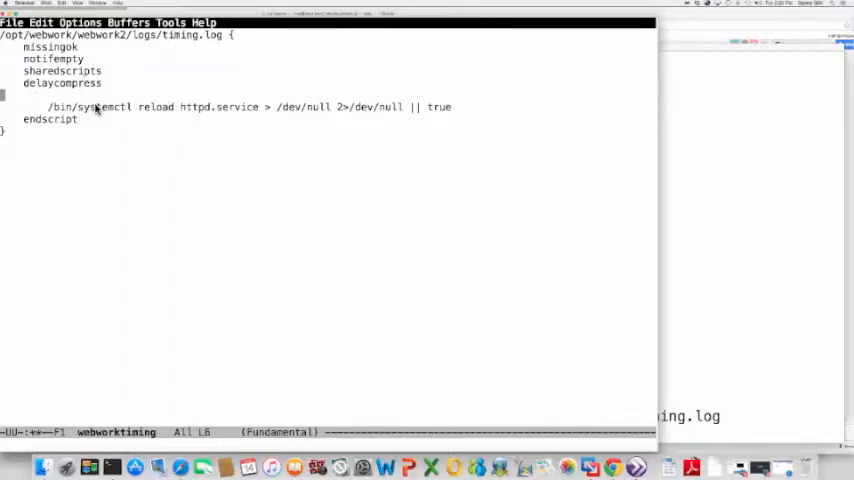